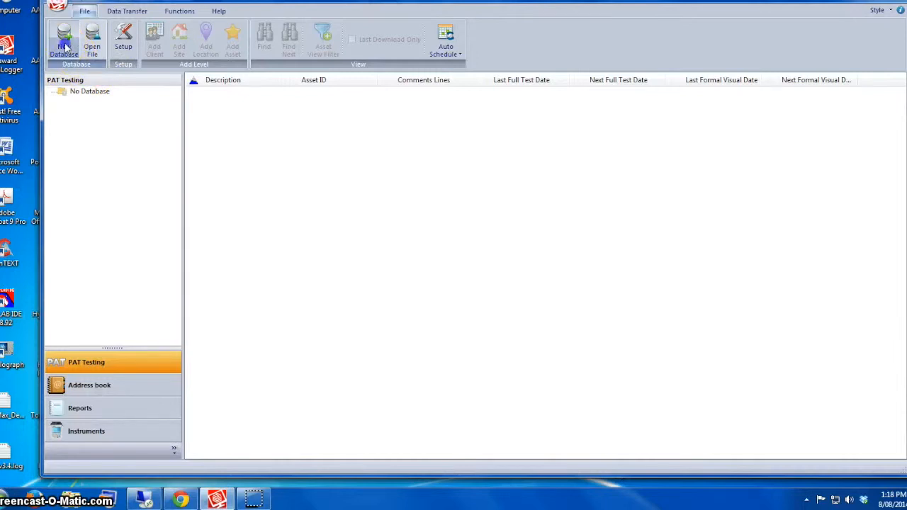
Create and save a new database named Emona_Test3, then widen the tree pane
{"action": "left_click", "coordinate": [64, 39]}
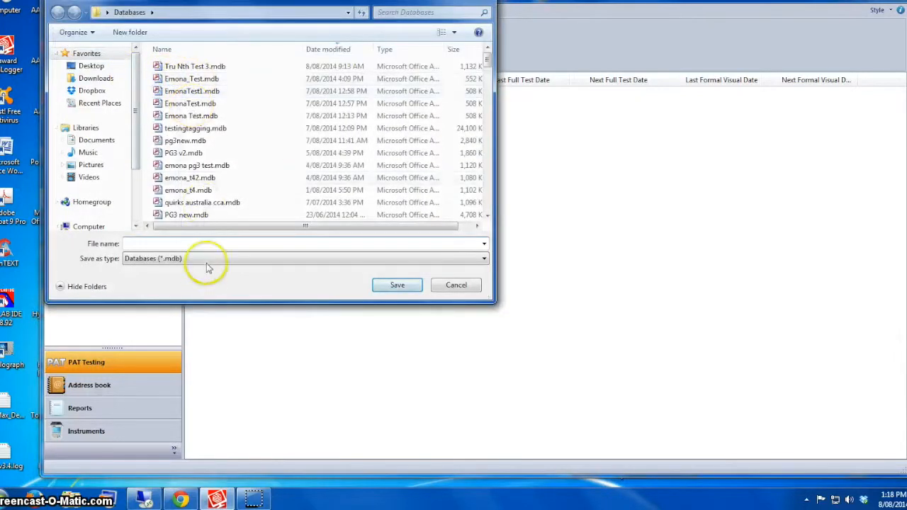
{"action": "type", "text": "Emona_Tes"}
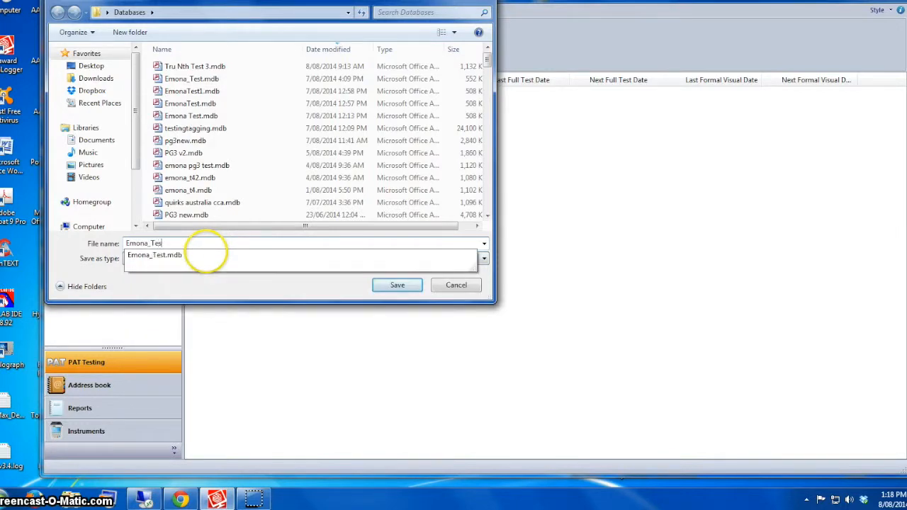
{"action": "left_click", "coordinate": [397, 285]}
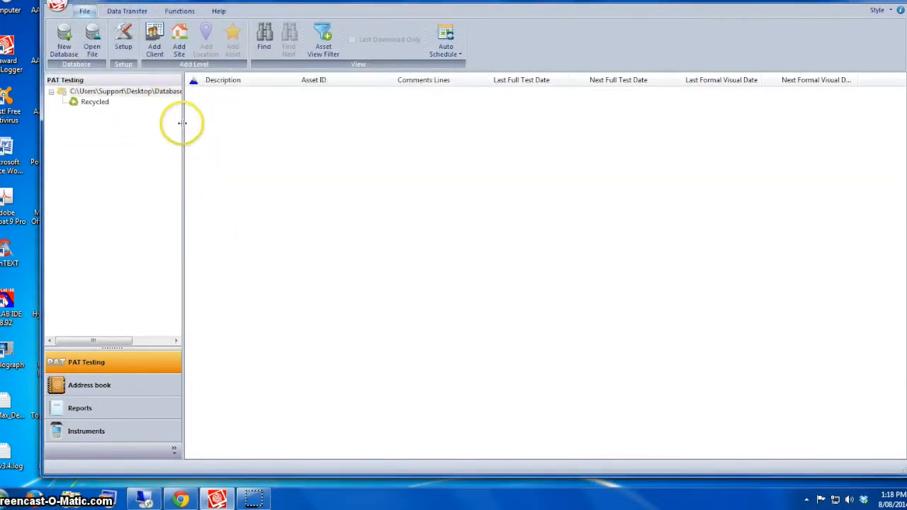
{"action": "left_click_drag", "start_coordinate": [183, 124], "coordinate": [284, 124]}
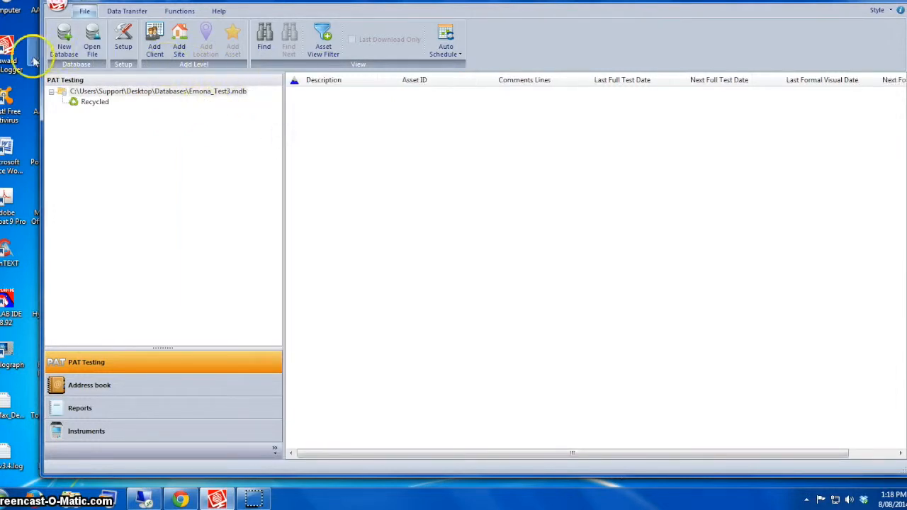
{"action": "mouse_move", "coordinate": [199, 114]}
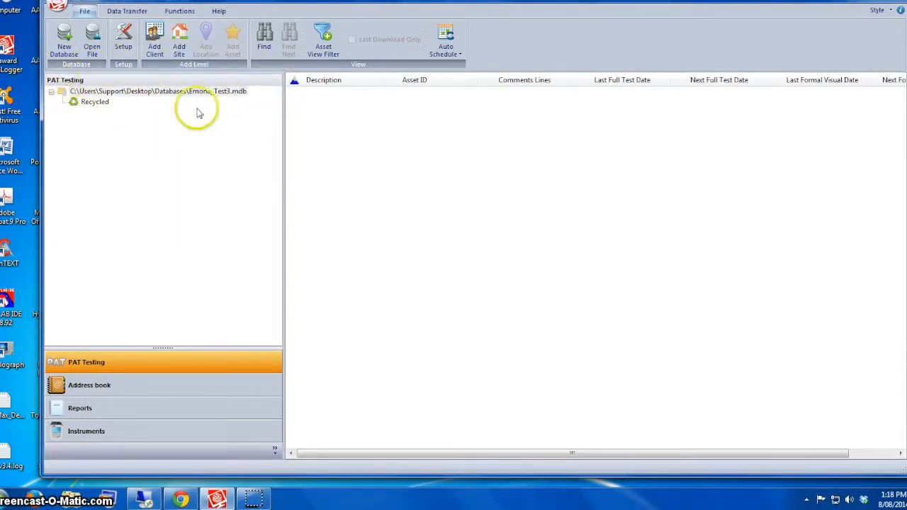
{"action": "mouse_move", "coordinate": [169, 96]}
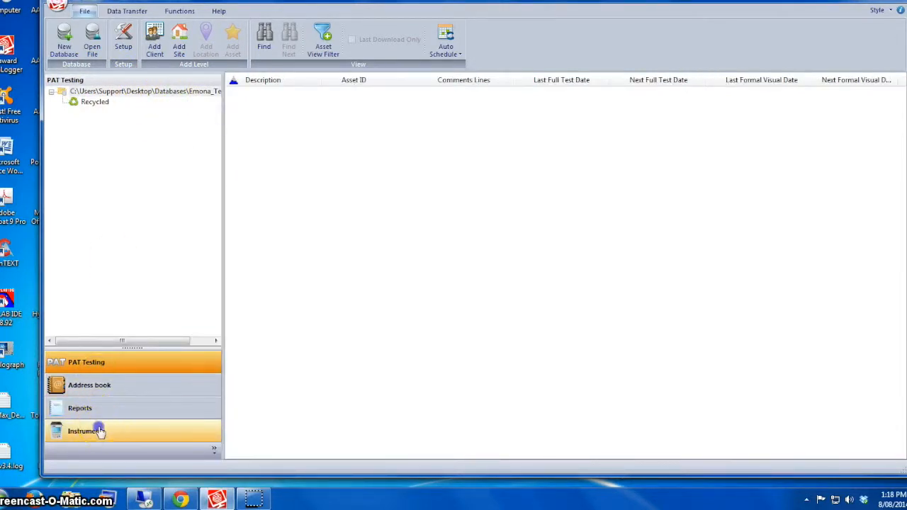
Add a Seaward PrimeTest Elite test instrument with serial number 44E-0354
{"action": "left_click", "coordinate": [86, 431]}
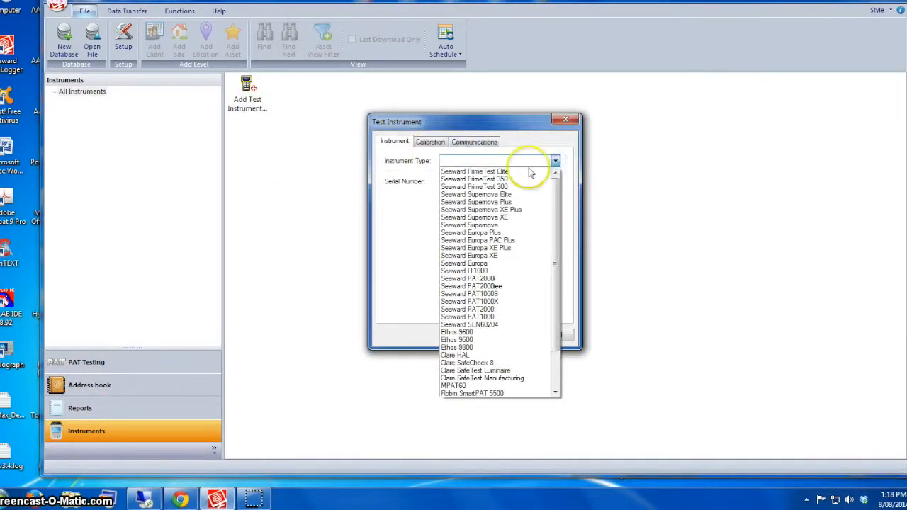
{"action": "left_click", "coordinate": [474, 171]}
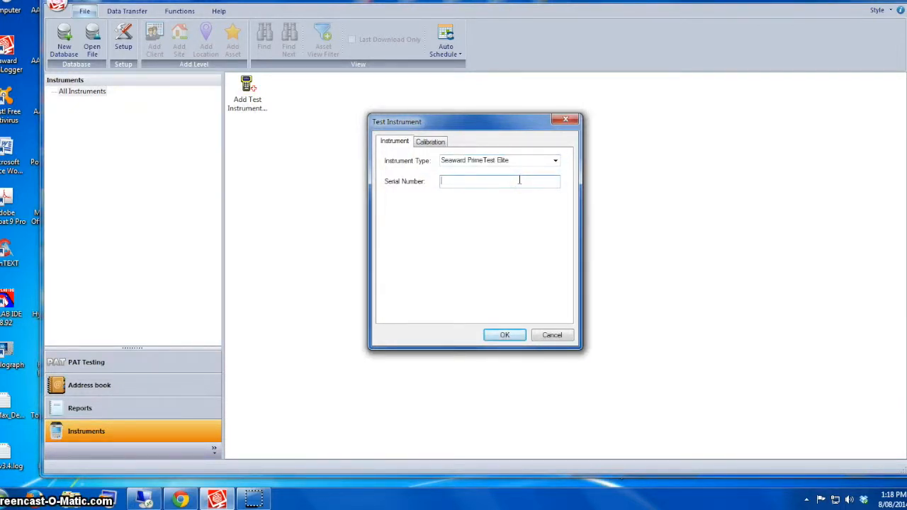
{"action": "type", "text": "44E-0354"}
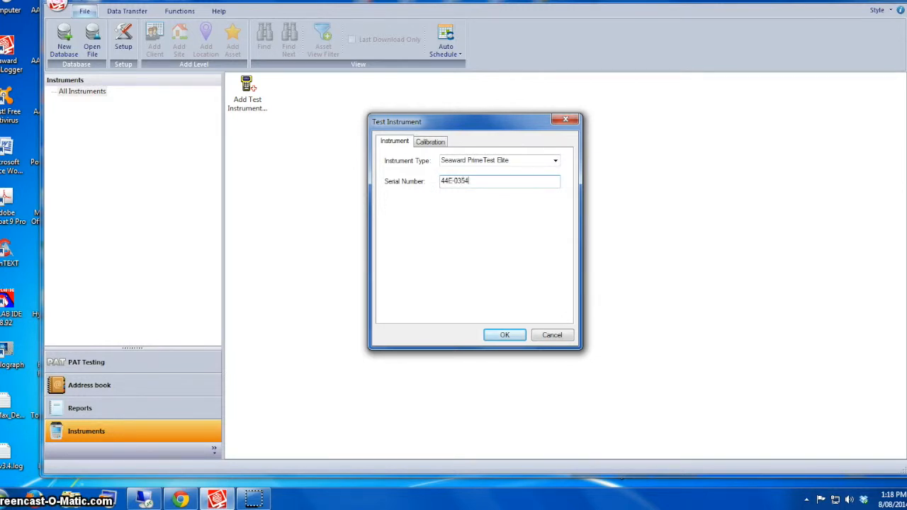
{"action": "left_click", "coordinate": [504, 333]}
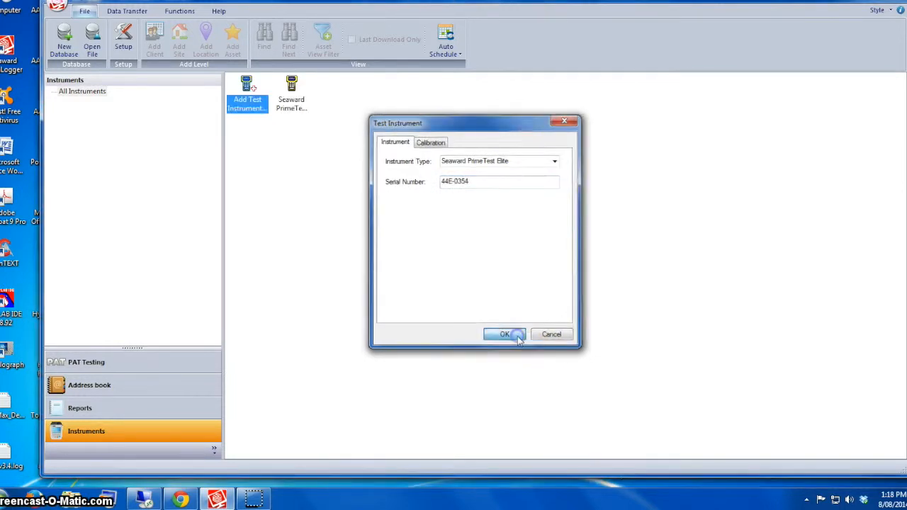
{"action": "left_click", "coordinate": [505, 334]}
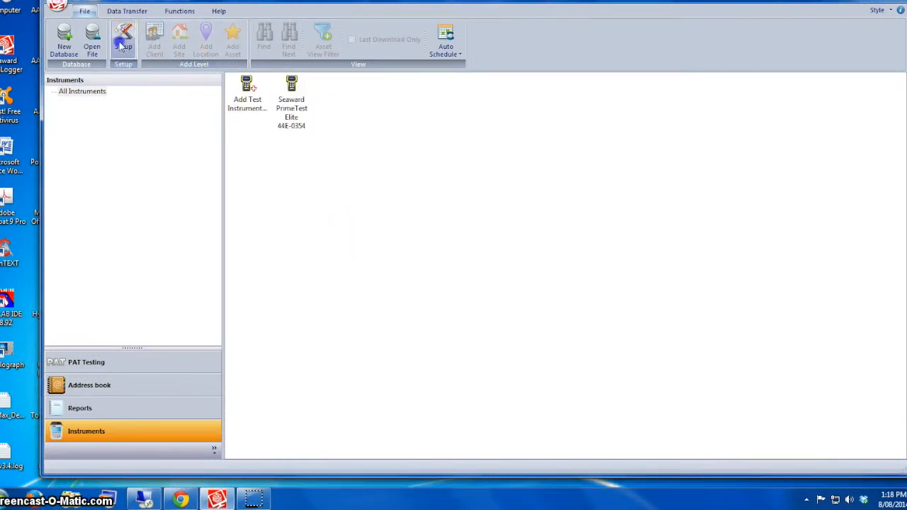
Save company name Emona Instruments with a Parmatta Rd address, reviewing PAT Options
{"action": "left_click", "coordinate": [122, 39]}
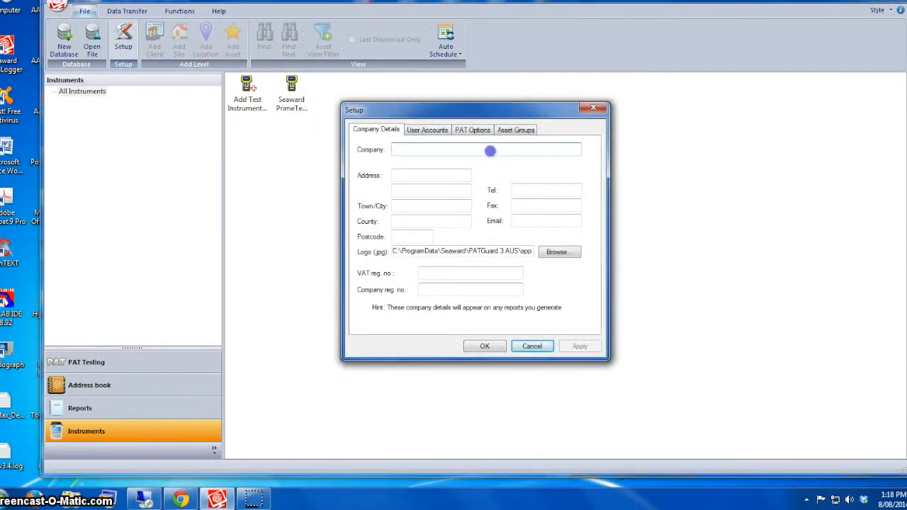
{"action": "type", "text": "Emona"}
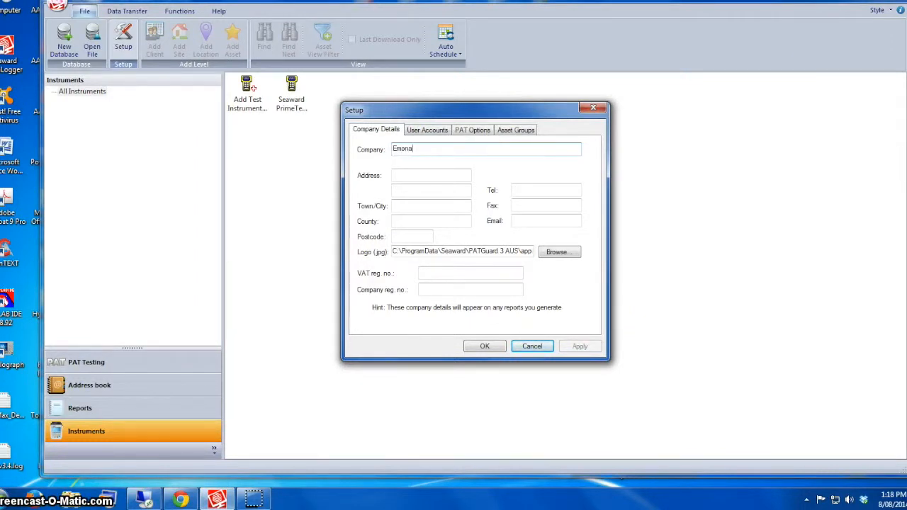
{"action": "type", "text": "Instruments"}
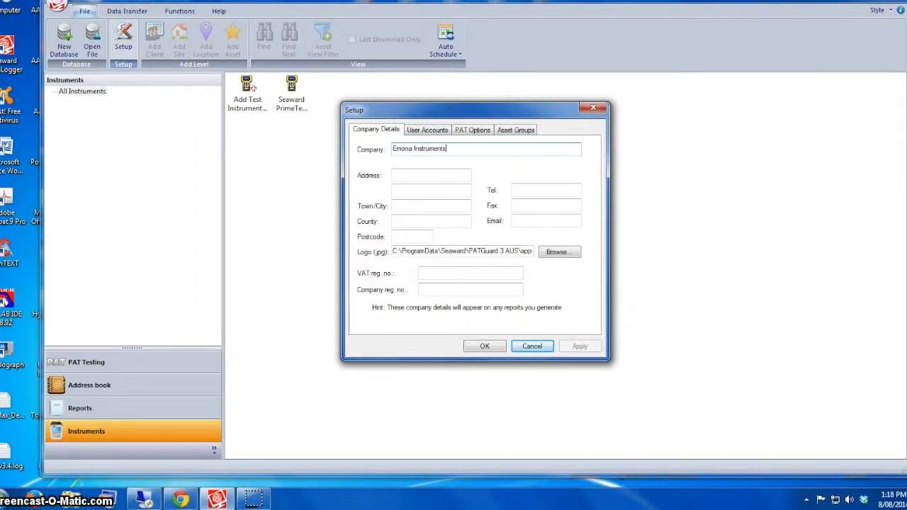
{"action": "type", "text": "Parmatta Rd"}
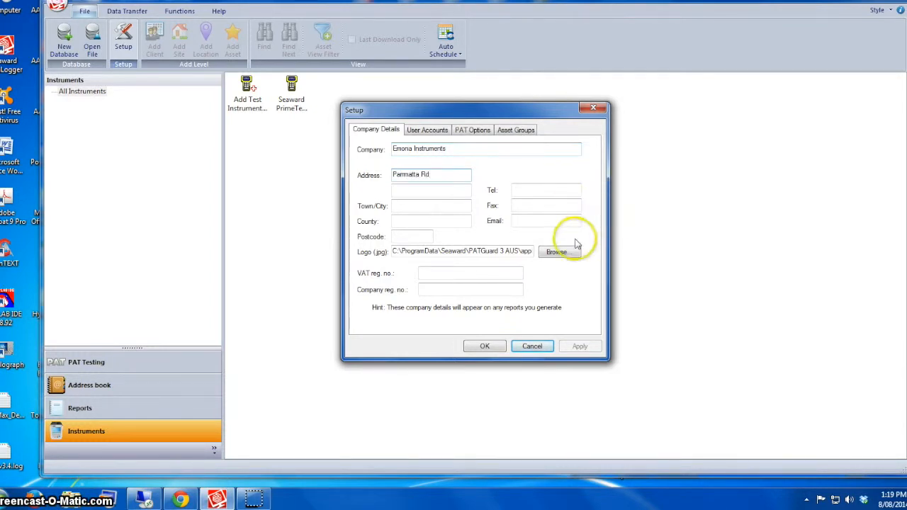
{"action": "left_click", "coordinate": [557, 252]}
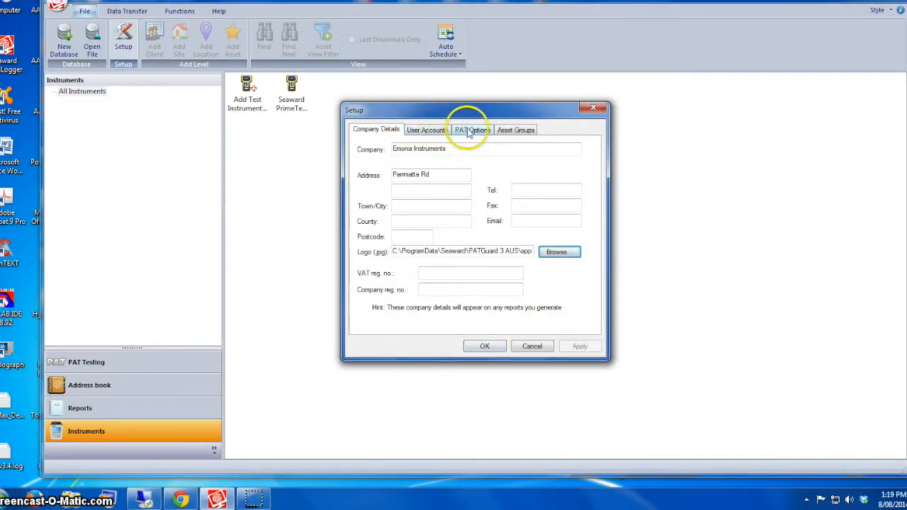
{"action": "left_click", "coordinate": [472, 129]}
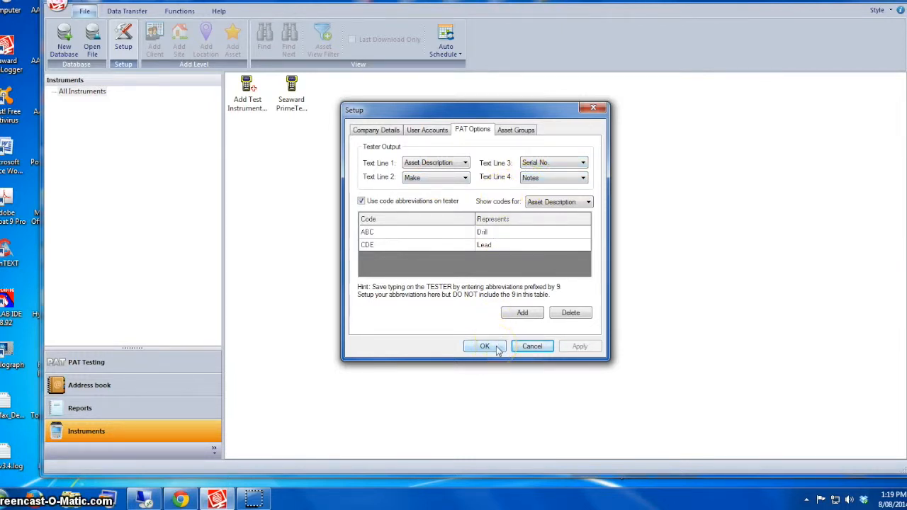
{"action": "left_click", "coordinate": [485, 345]}
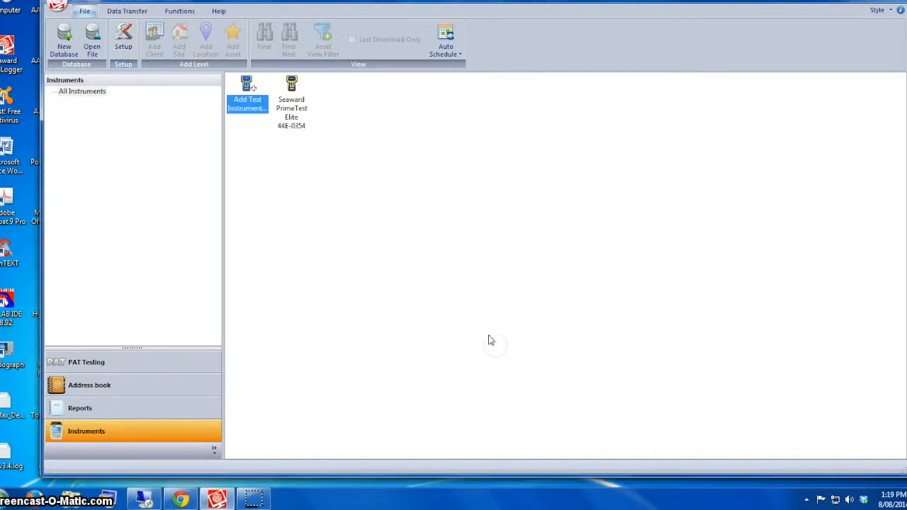
{"action": "mouse_move", "coordinate": [119, 126]}
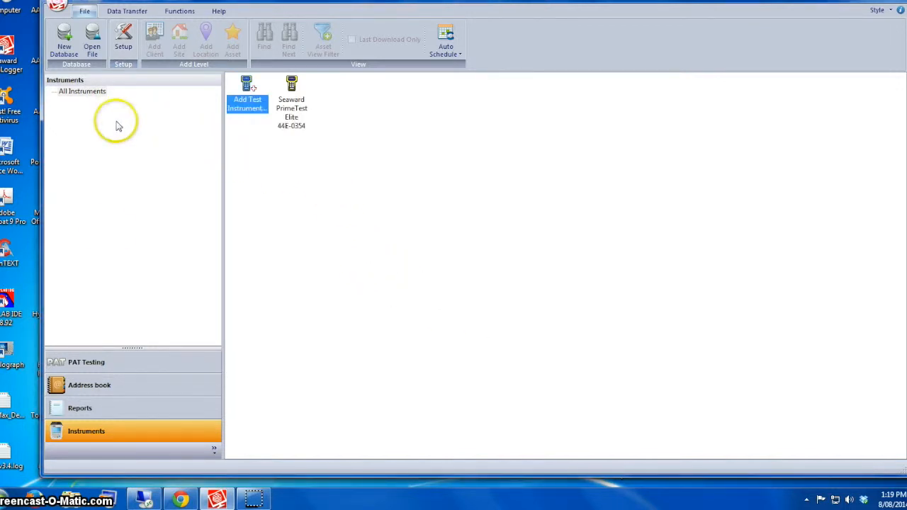
From the tester's home screen, open the settings menu and choose Download
{"action": "left_click", "coordinate": [85, 363]}
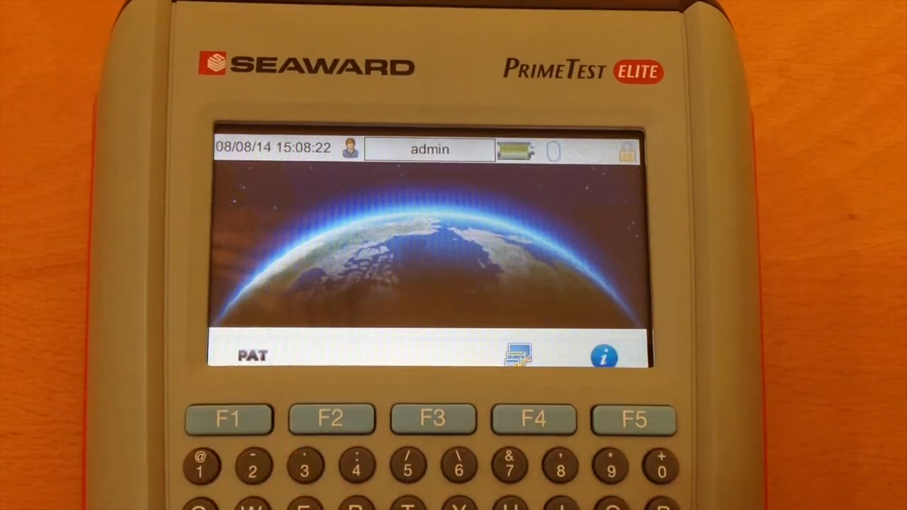
{"action": "left_click", "coordinate": [228, 418]}
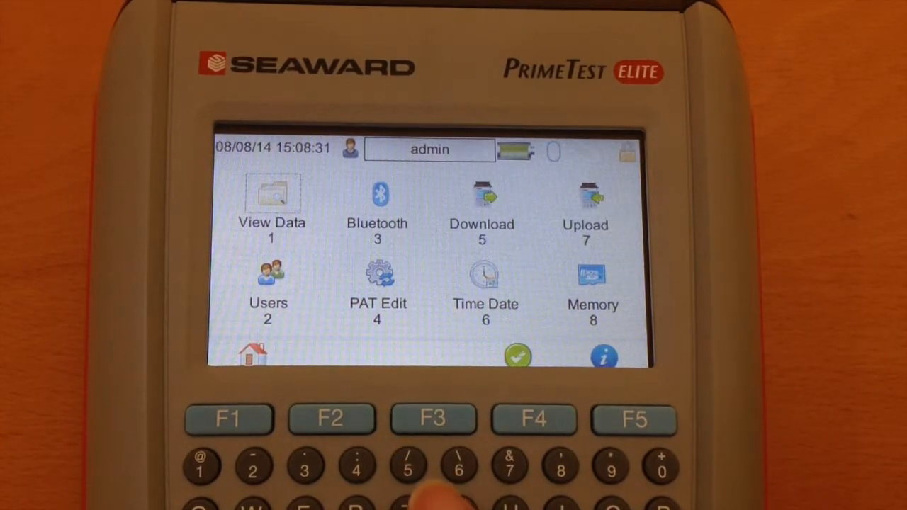
{"action": "left_click", "coordinate": [482, 205]}
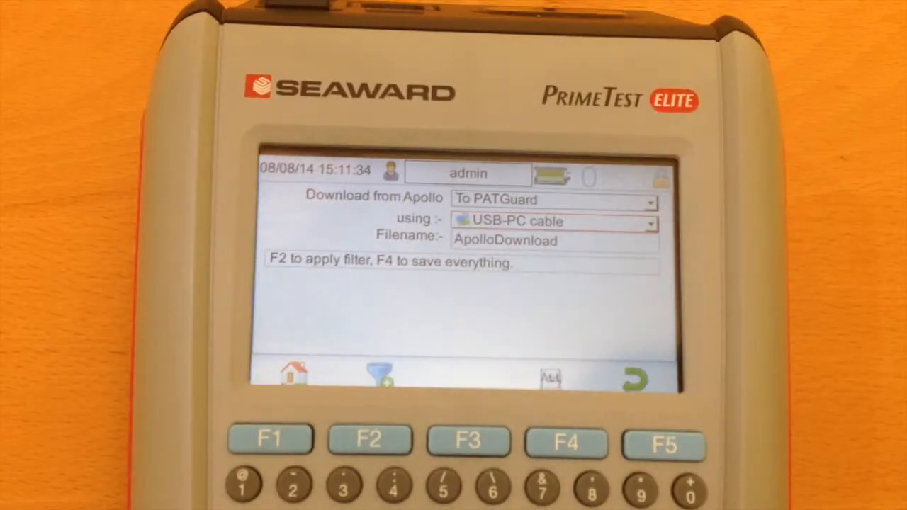
Filter and confirm the tests to send as ApolloDownload over the USB-PC cable
{"action": "left_click", "coordinate": [566, 442]}
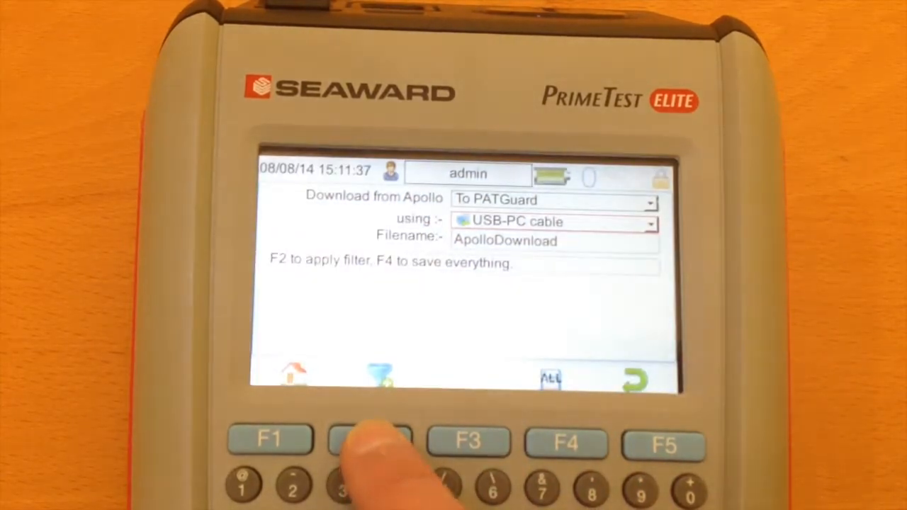
{"action": "left_click", "coordinate": [369, 440]}
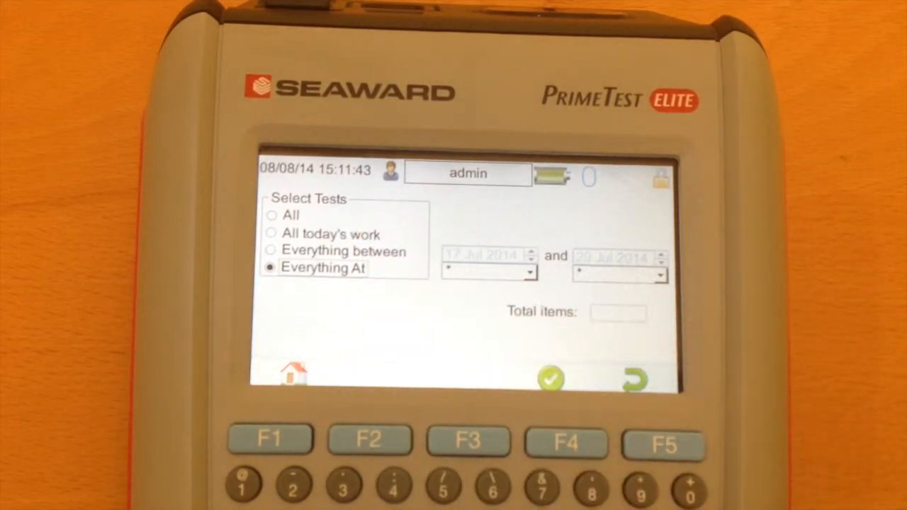
{"action": "left_click", "coordinate": [553, 379]}
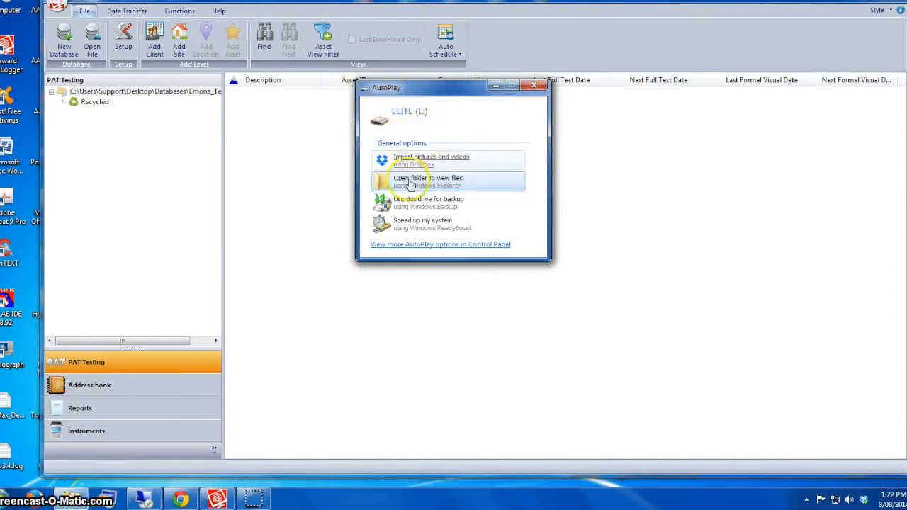
Copy ApolloDownload.gar from the ELITE drive into Documents, then close Explorer
{"action": "left_click", "coordinate": [428, 181]}
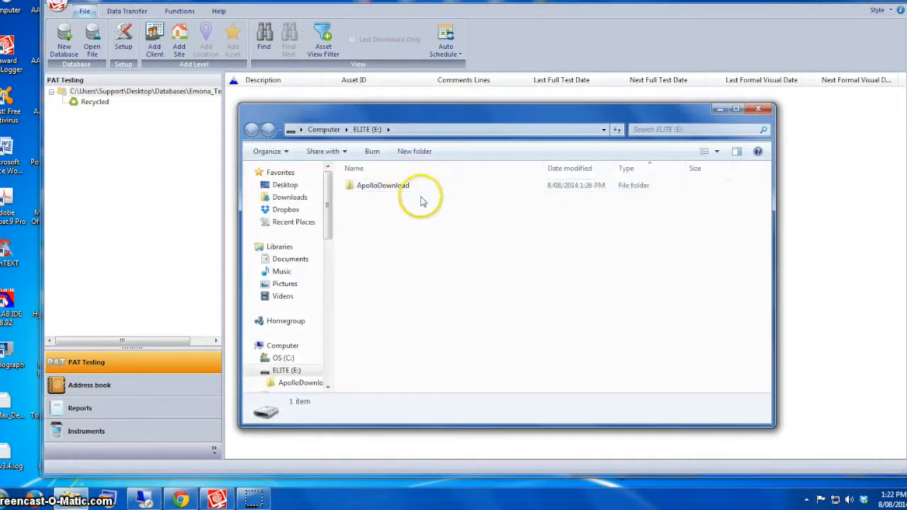
{"action": "double_click", "coordinate": [382, 185]}
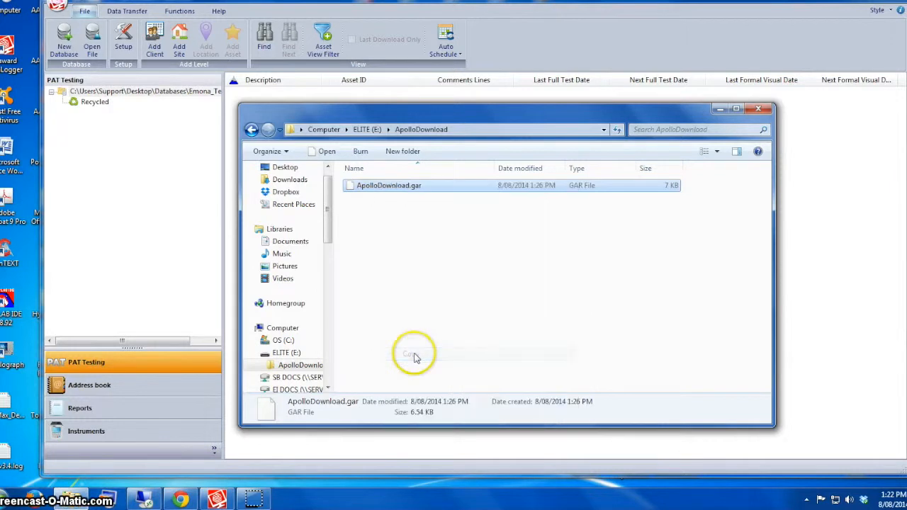
{"action": "left_click", "coordinate": [289, 241]}
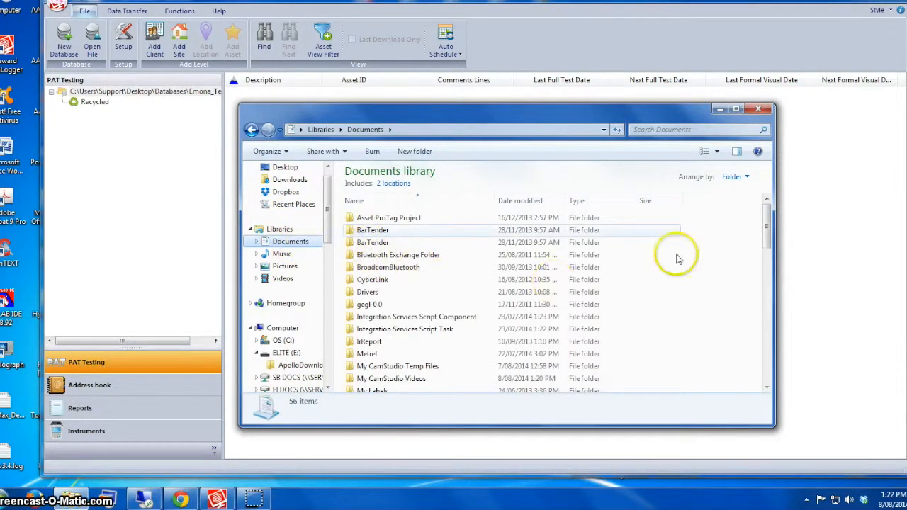
{"action": "scroll", "scroll_direction": "down", "scroll_amount": 3}
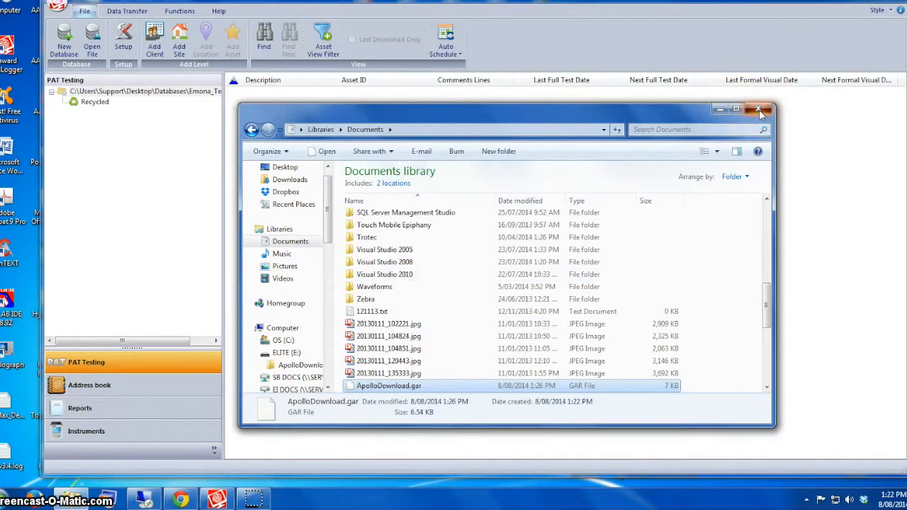
{"action": "left_click", "coordinate": [761, 109]}
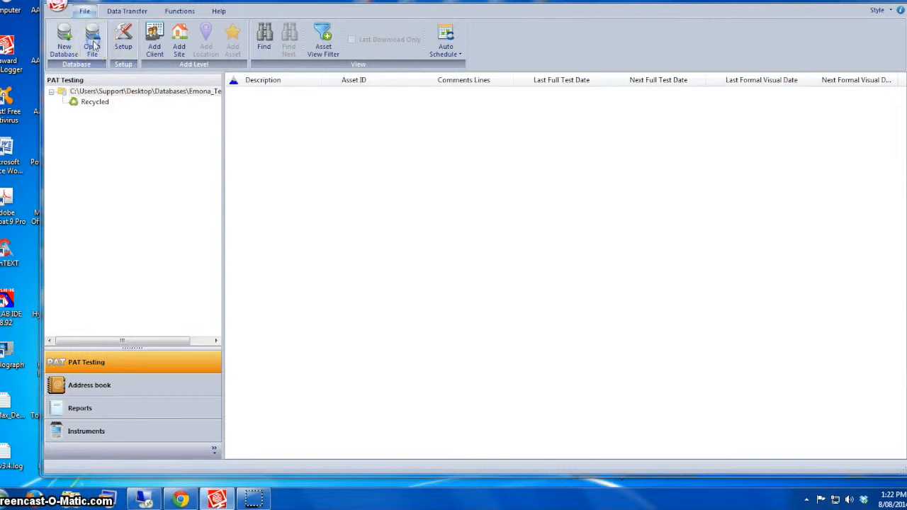
Open ApolloDownload.gar using the Downloads (*.gar) file type filter
{"action": "left_click", "coordinate": [92, 39]}
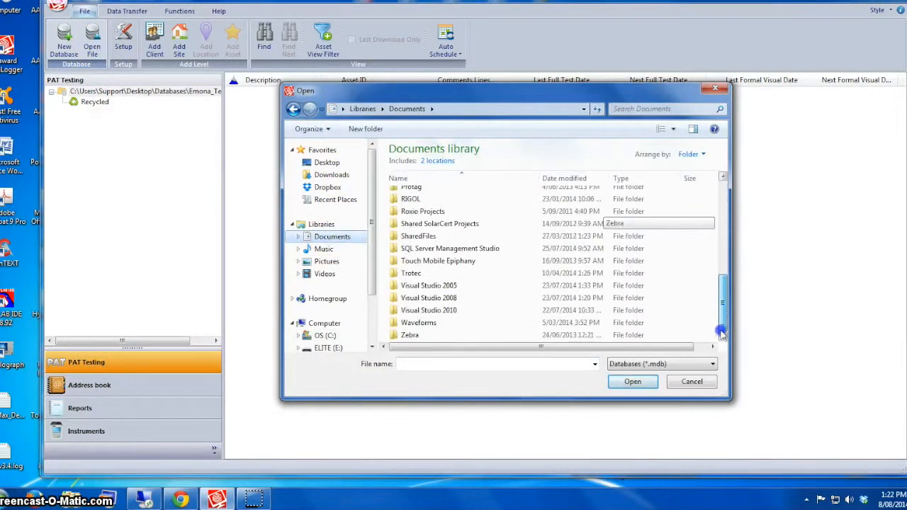
{"action": "left_click", "coordinate": [712, 364]}
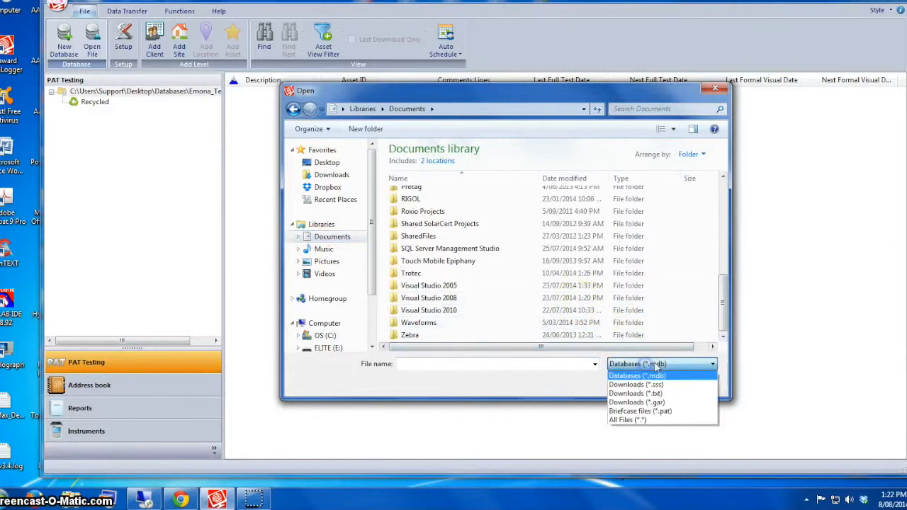
{"action": "mouse_move", "coordinate": [636, 402]}
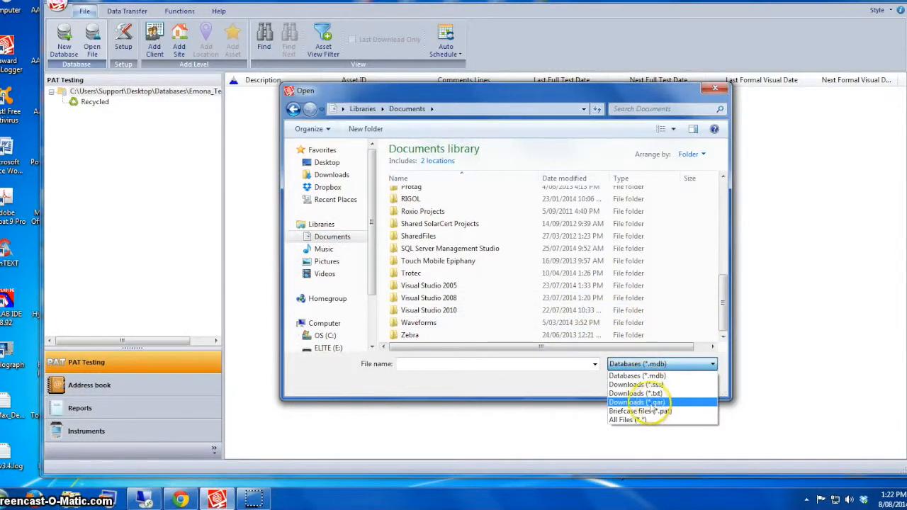
{"action": "left_click", "coordinate": [636, 402]}
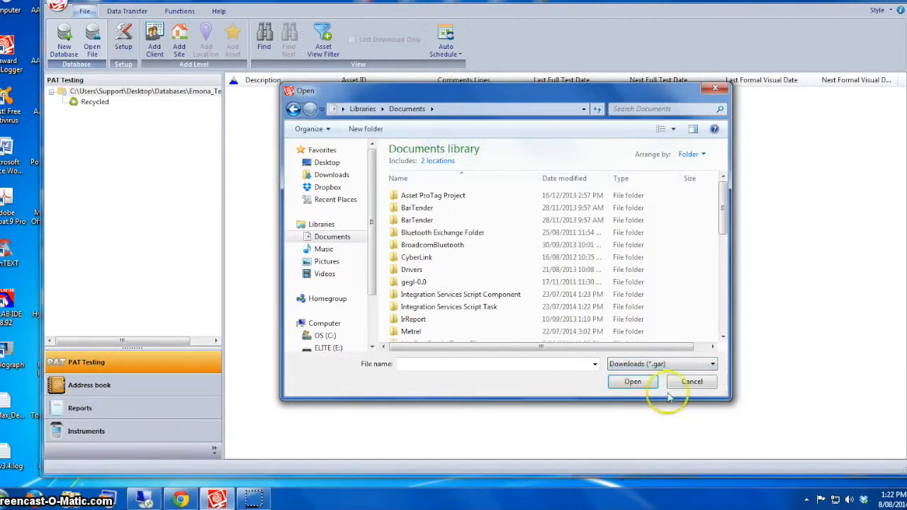
{"action": "scroll", "scroll_direction": "down", "scroll_amount": 3}
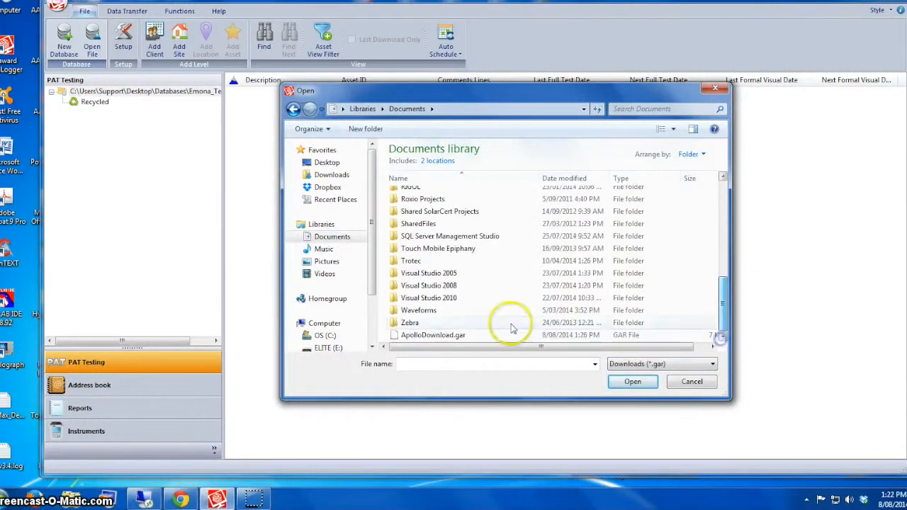
{"action": "left_click", "coordinate": [433, 334]}
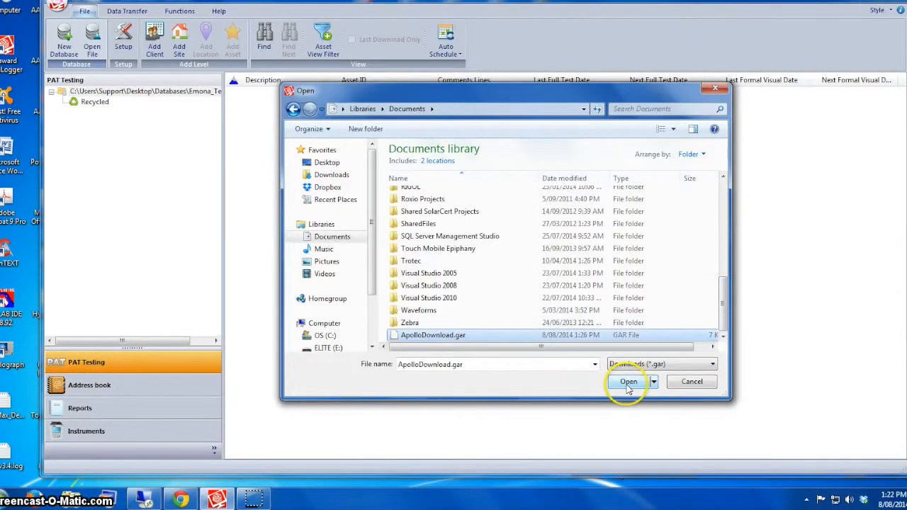
{"action": "left_click", "coordinate": [628, 382]}
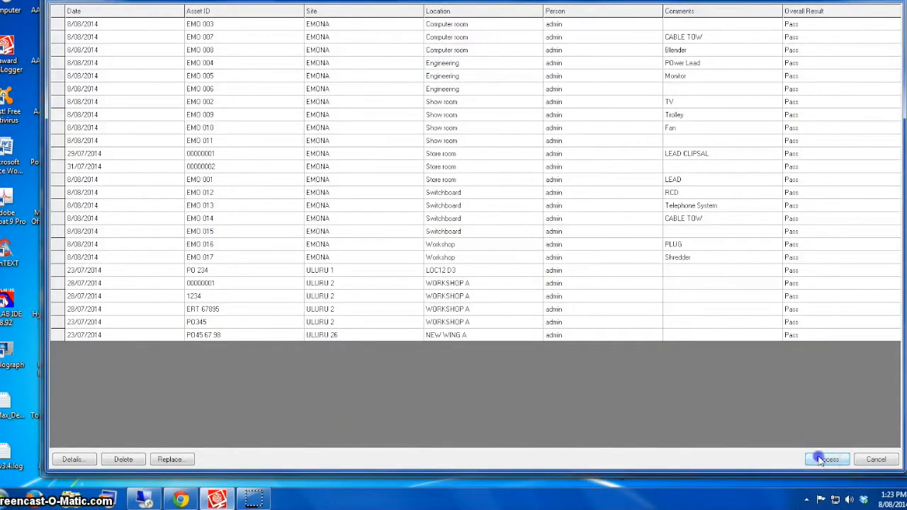
Process the ApolloDownload preview, adding EMONA and ULURU sites to Emona_Test3
{"action": "left_click", "coordinate": [825, 459]}
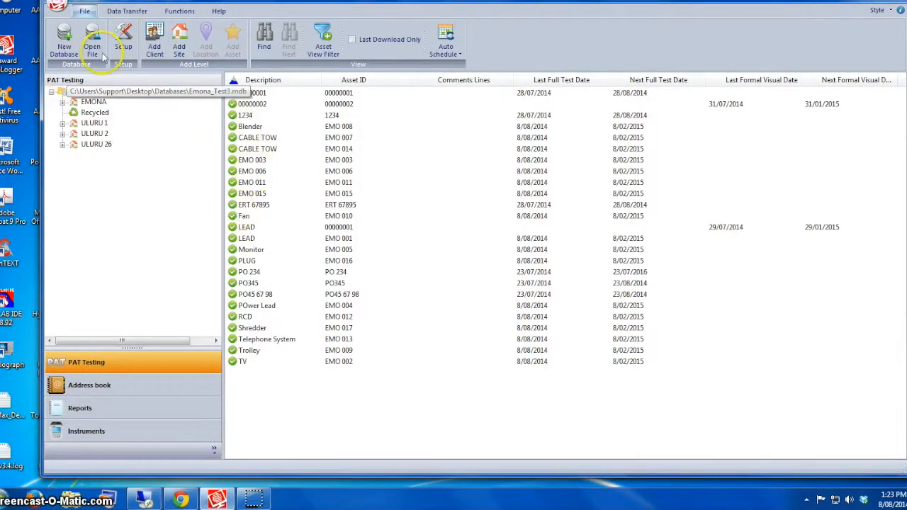
{"action": "mouse_move", "coordinate": [60, 172]}
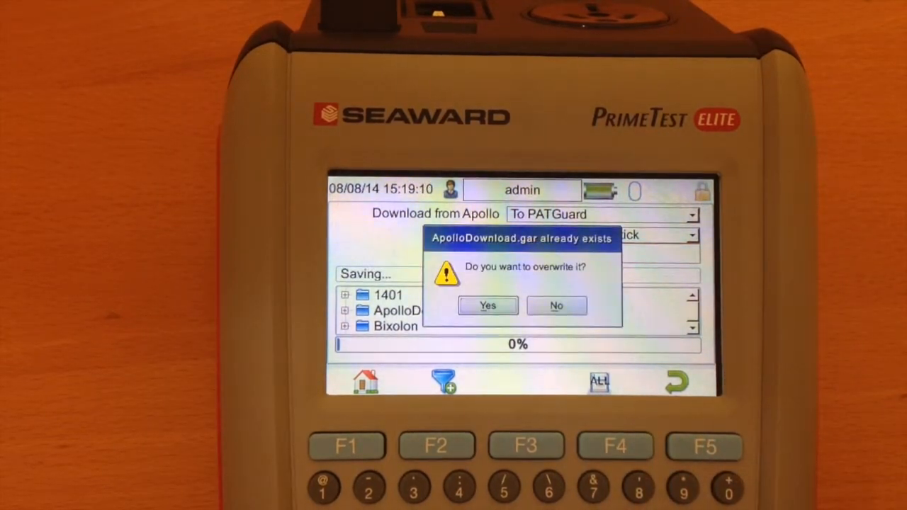
Confirm overwriting the existing ApolloDownload.gar on the tester
{"action": "left_click", "coordinate": [486, 305]}
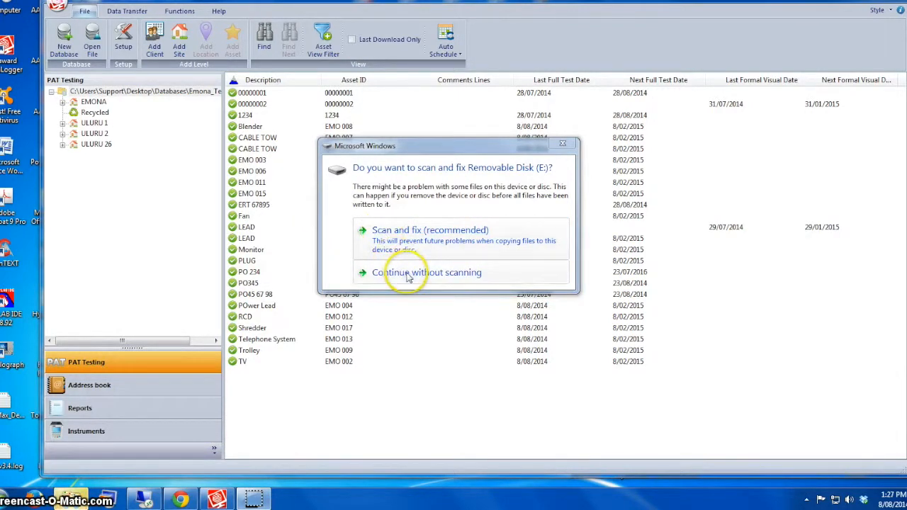
Skip scanning removable disk E: and open its ApolloDownload folder
{"action": "left_click", "coordinate": [427, 272]}
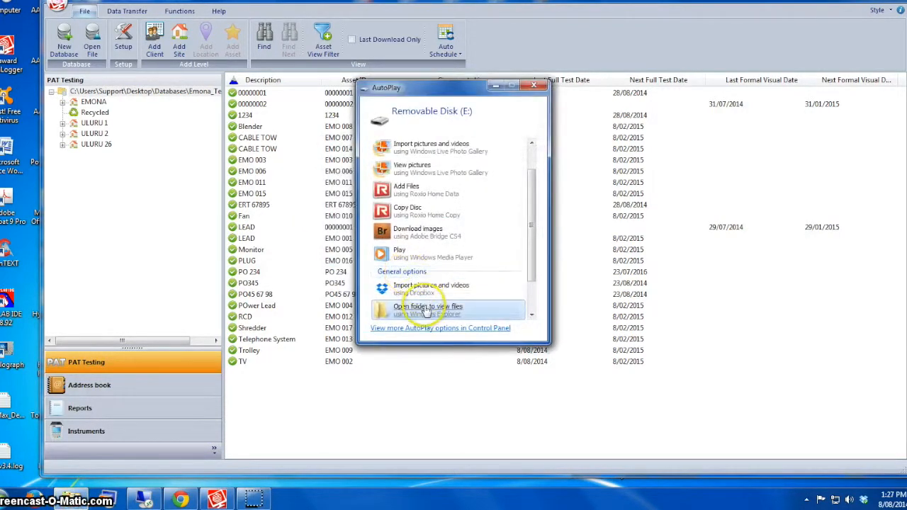
{"action": "left_click", "coordinate": [429, 310]}
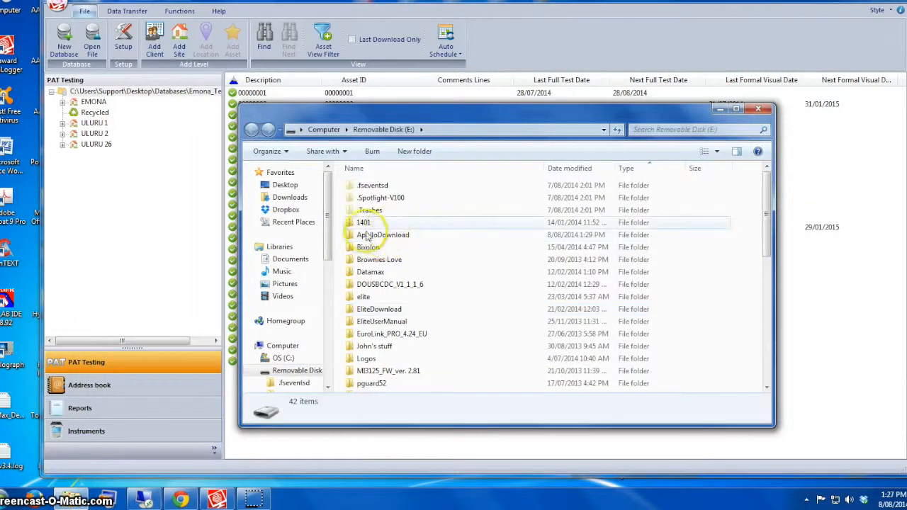
{"action": "double_click", "coordinate": [383, 235]}
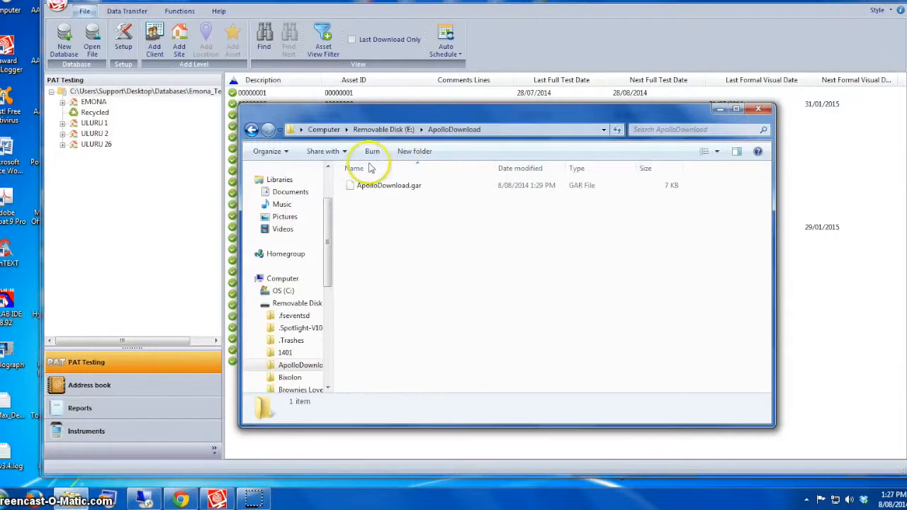
{"action": "mouse_move", "coordinate": [245, 25]}
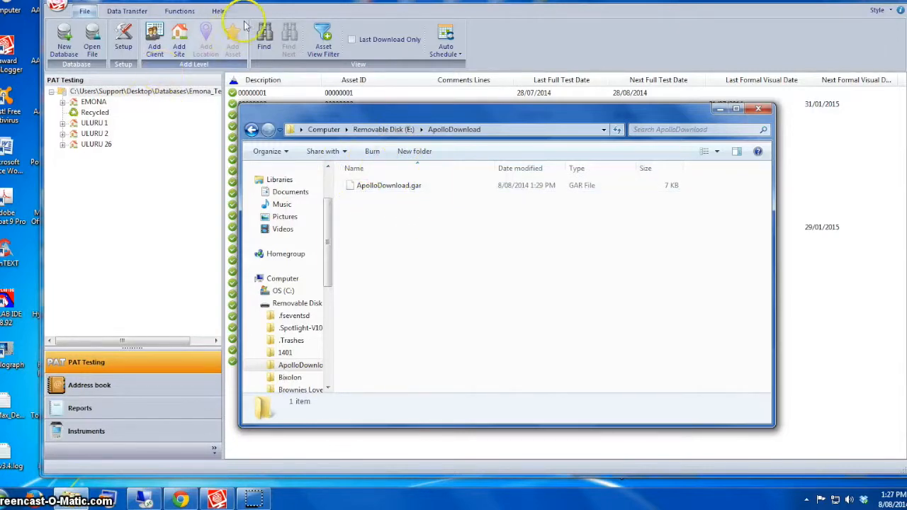
{"action": "mouse_move", "coordinate": [736, 108]}
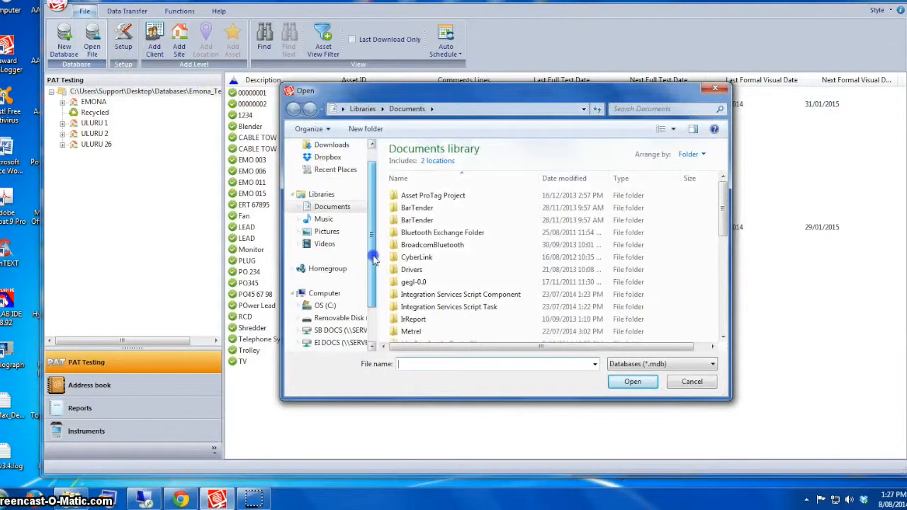
Import ApolloDownload.gar from Removable Disk (E:) with automatic client and site, and process the results
{"action": "left_click", "coordinate": [339, 281]}
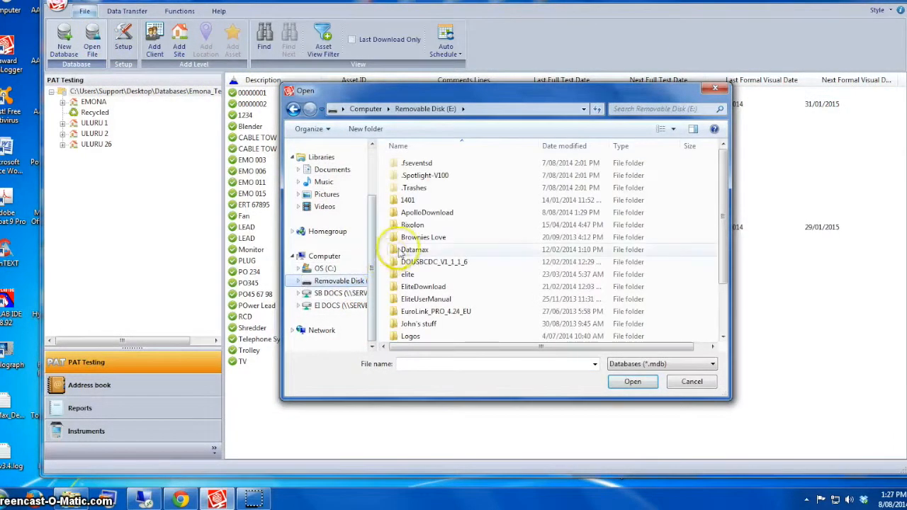
{"action": "left_click", "coordinate": [427, 212]}
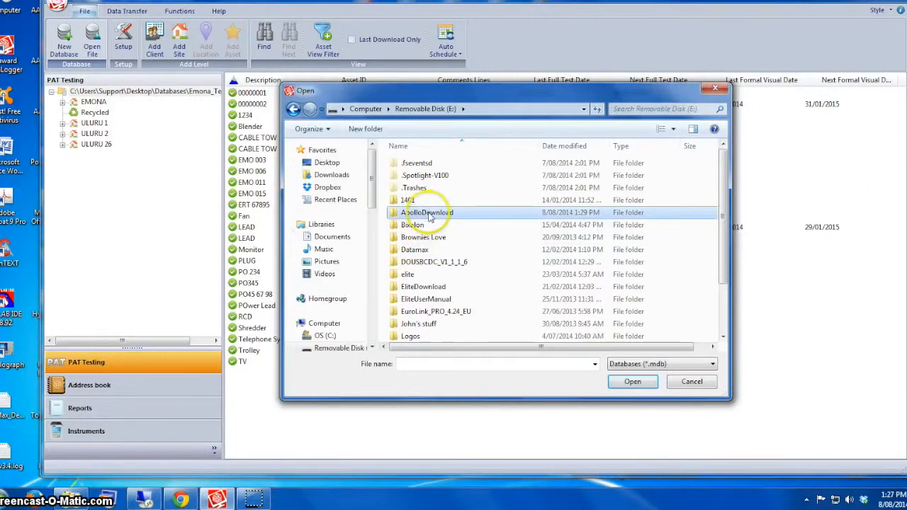
{"action": "double_click", "coordinate": [426, 212]}
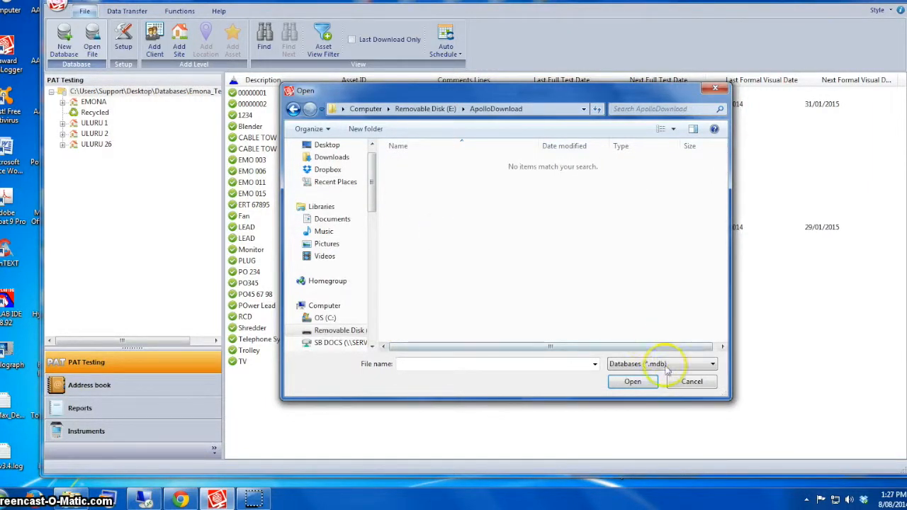
{"action": "left_click", "coordinate": [712, 364]}
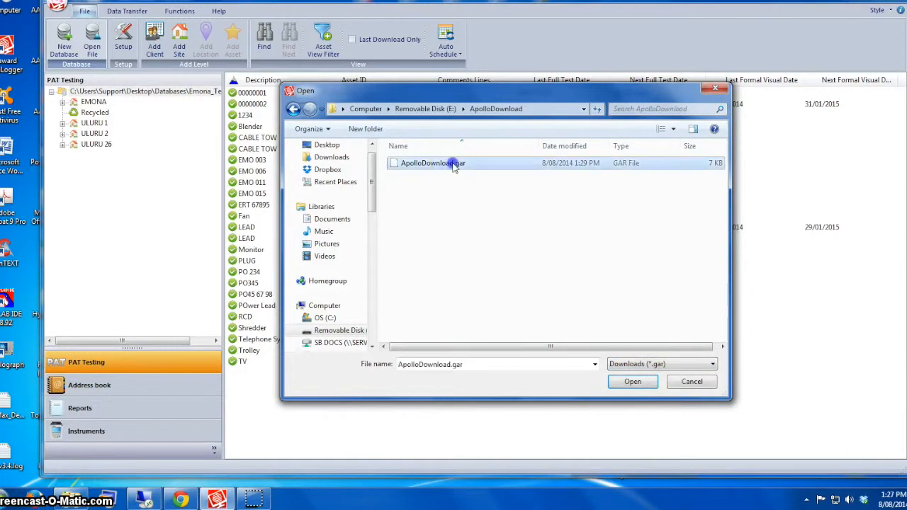
{"action": "left_click", "coordinate": [632, 381]}
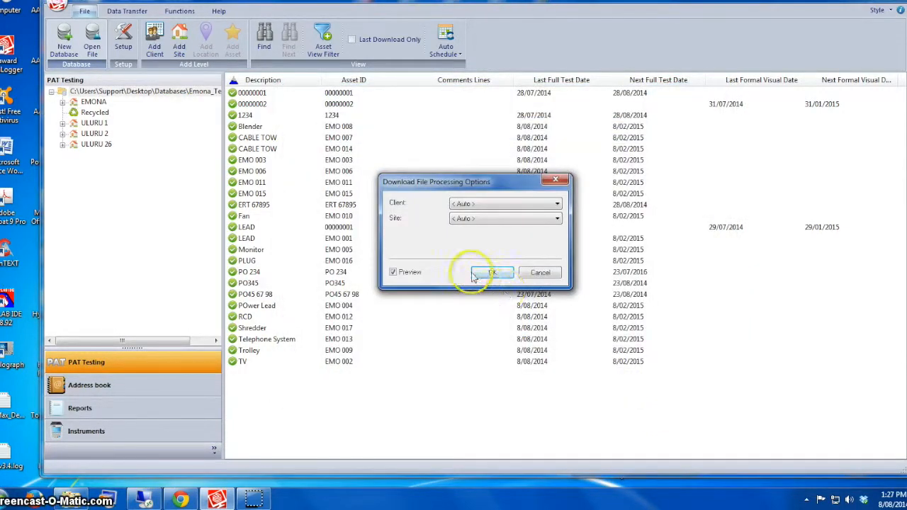
{"action": "left_click", "coordinate": [493, 273]}
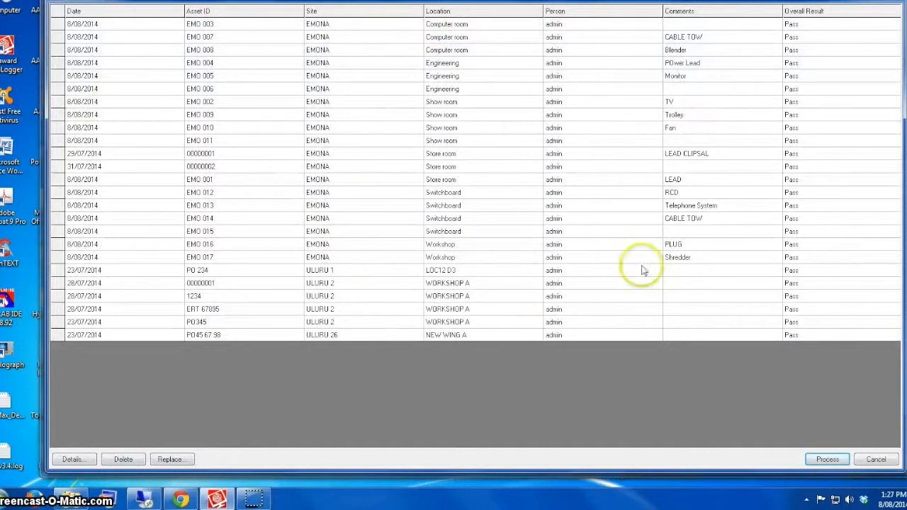
{"action": "left_click", "coordinate": [827, 460]}
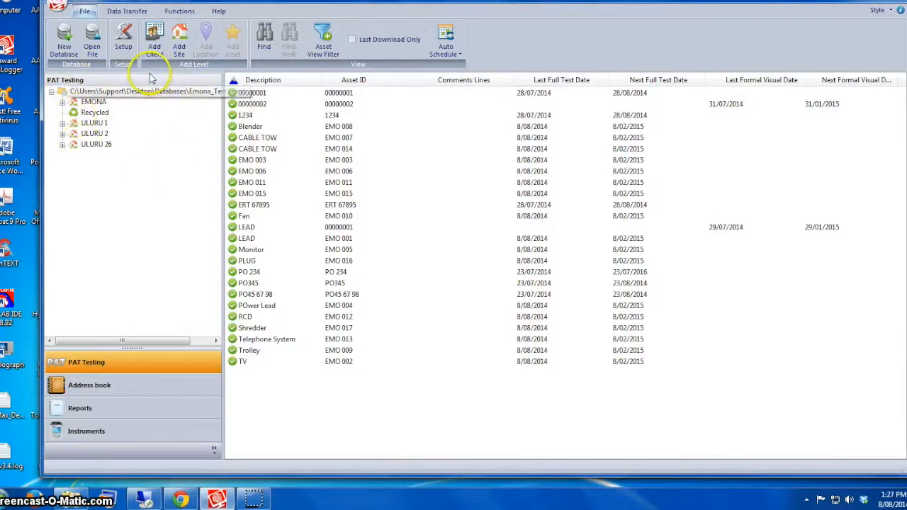
Expand EMONA's locations and list the assets in the Store room and Switchboard
{"action": "left_click", "coordinate": [253, 93]}
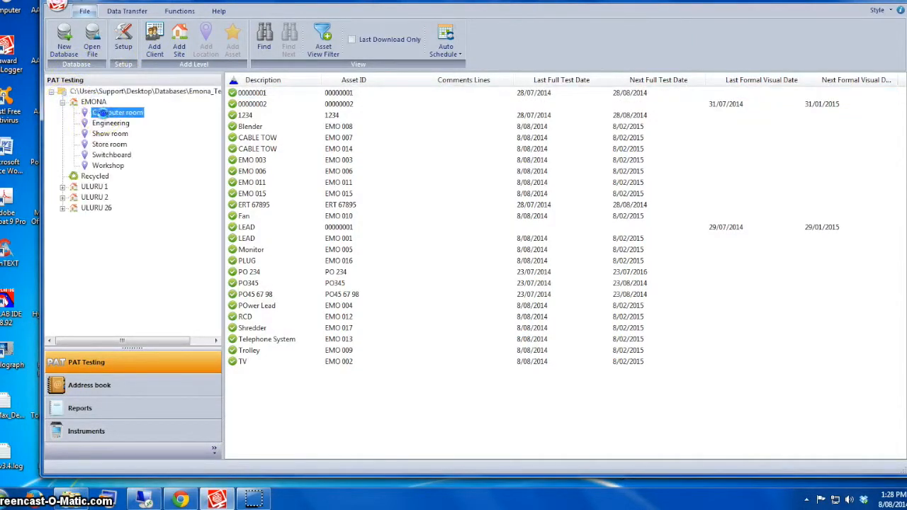
{"action": "left_click", "coordinate": [110, 133]}
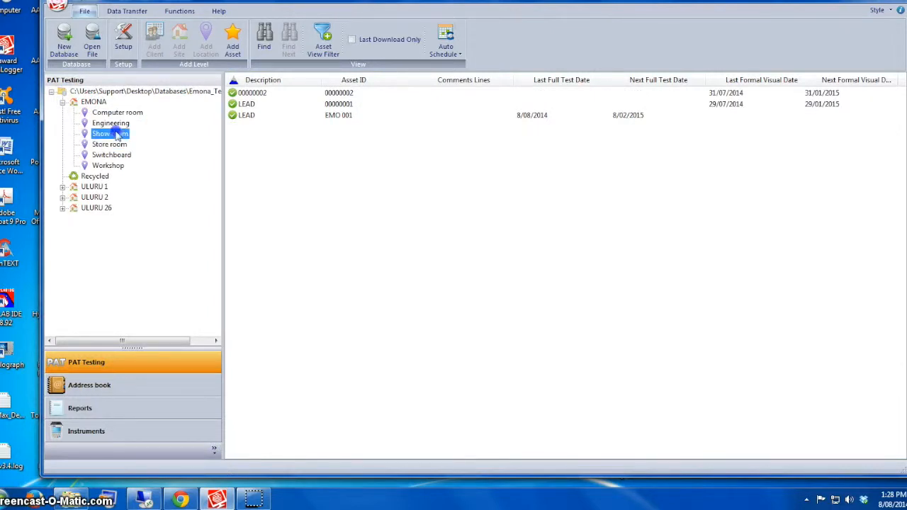
{"action": "left_click", "coordinate": [111, 155]}
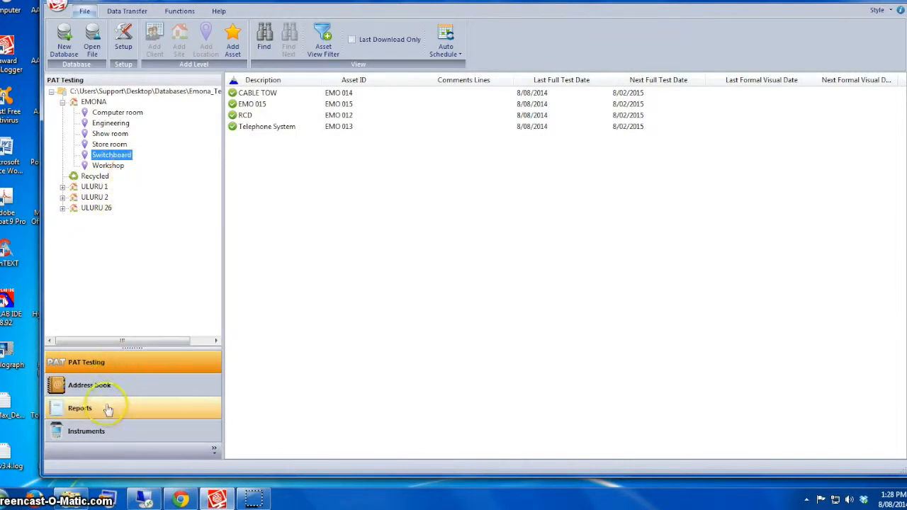
Choose the Concise Latest Test Results report for site EMONA, starting from 1 August 2014
{"action": "left_click", "coordinate": [80, 408]}
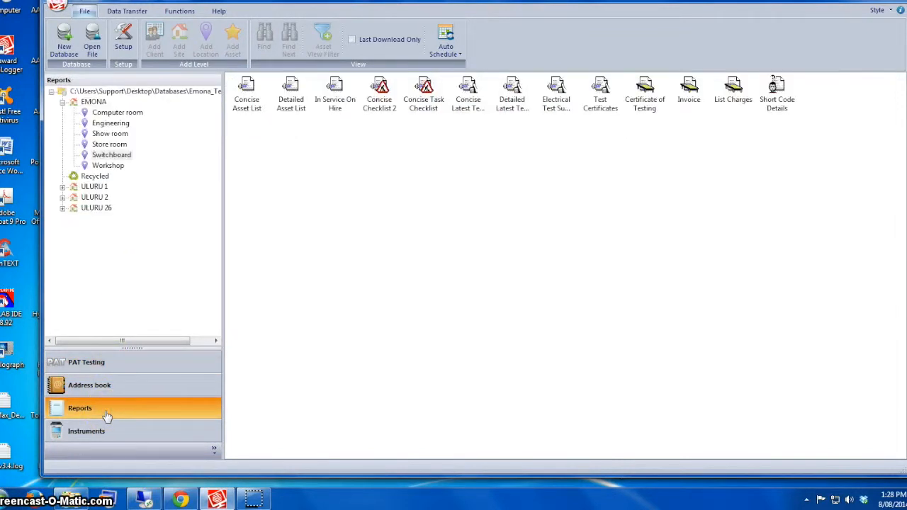
{"action": "mouse_move", "coordinate": [107, 404]}
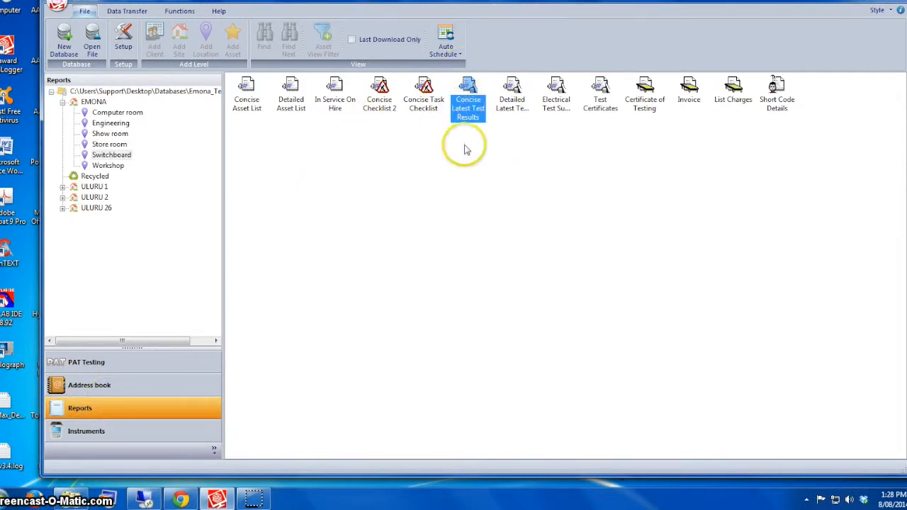
{"action": "left_click", "coordinate": [468, 92]}
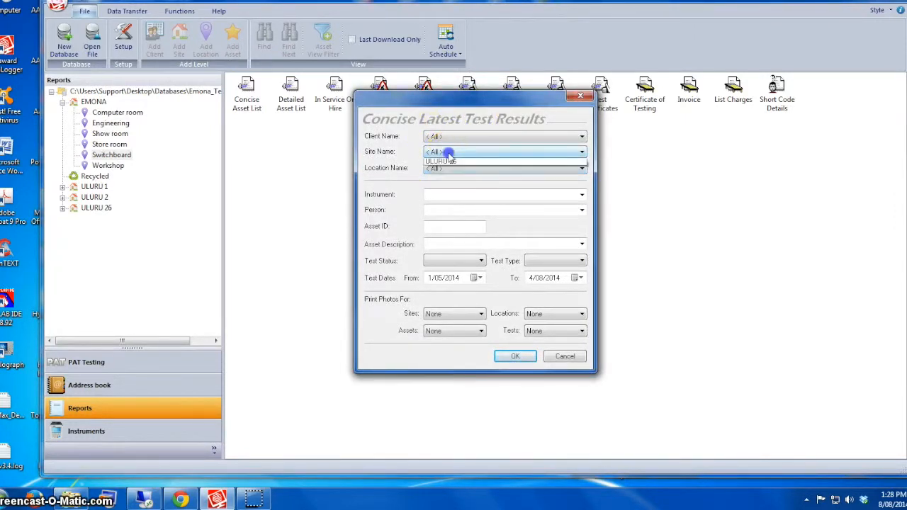
{"action": "left_click", "coordinate": [440, 160]}
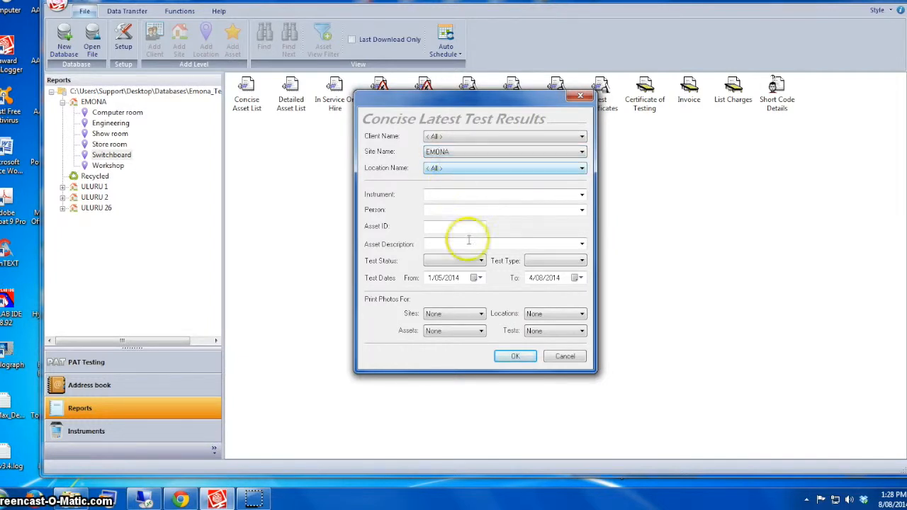
{"action": "left_click", "coordinate": [476, 277]}
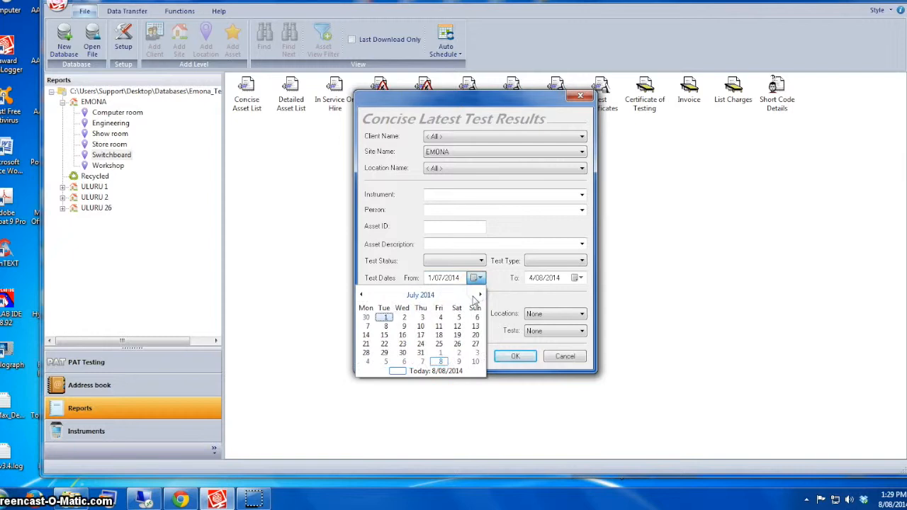
{"action": "left_click", "coordinate": [479, 295]}
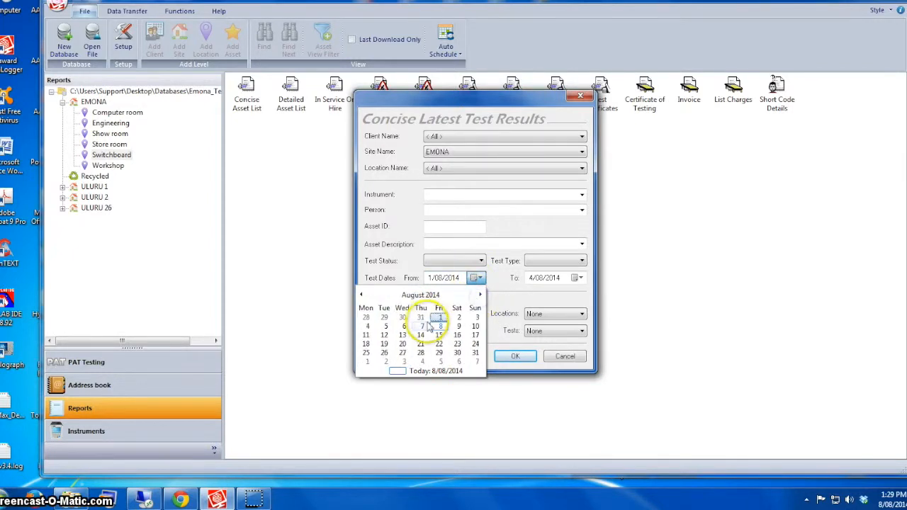
{"action": "left_click", "coordinate": [577, 278]}
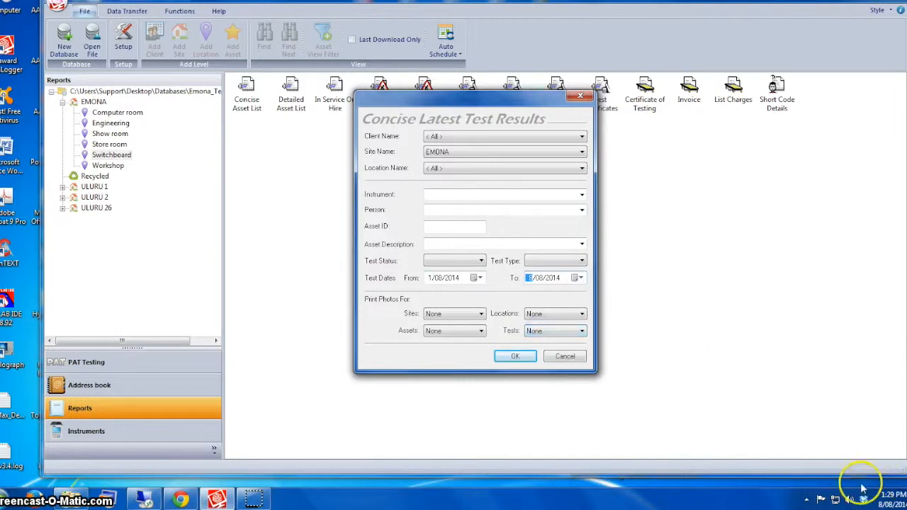
{"action": "mouse_move", "coordinate": [516, 356]}
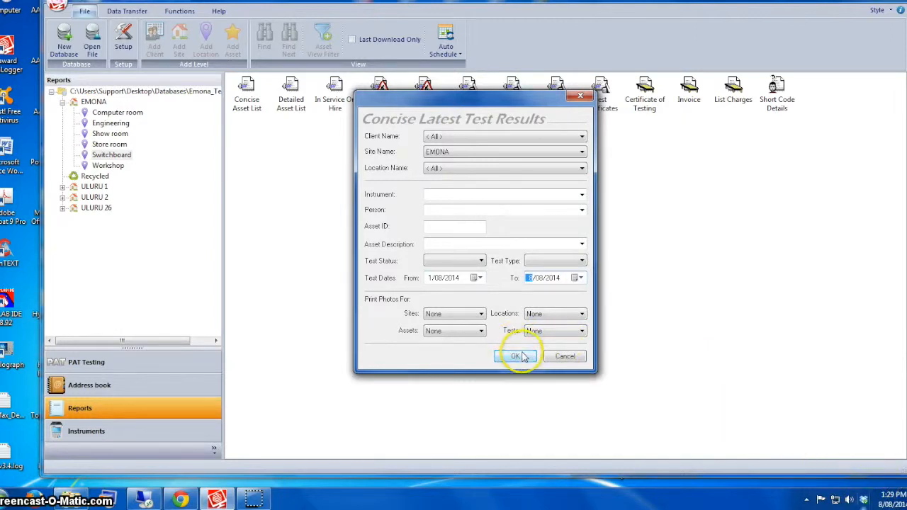
Generate the EMONA report and export it as a PDF named Report2.pdf
{"action": "left_click", "coordinate": [516, 356]}
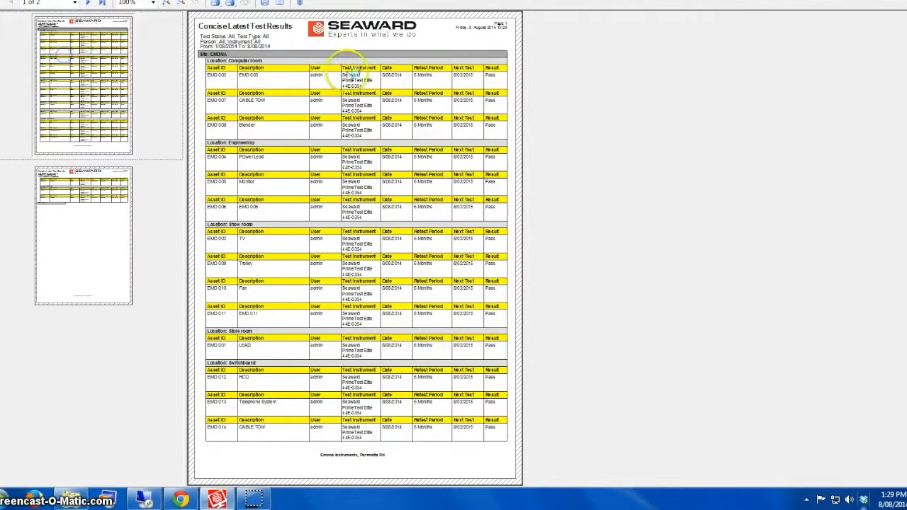
{"action": "mouse_move", "coordinate": [113, 232]}
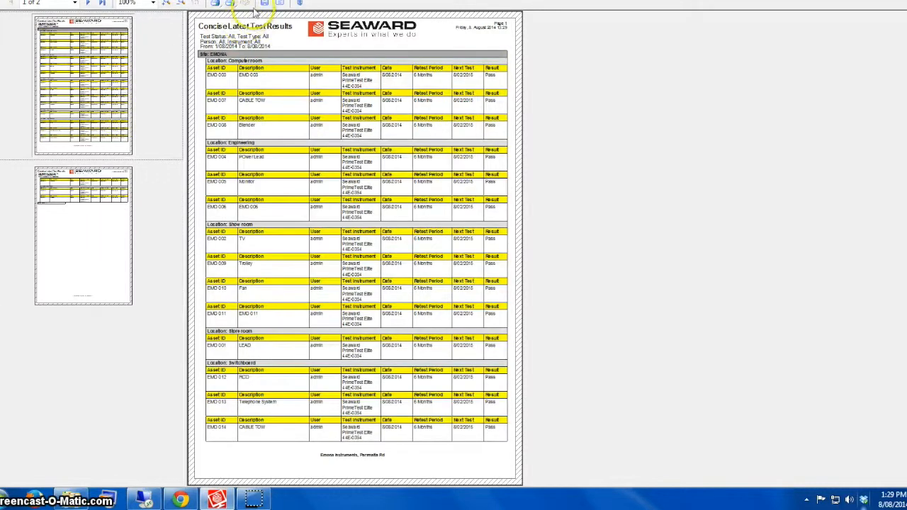
{"action": "left_click", "coordinate": [253, 3]}
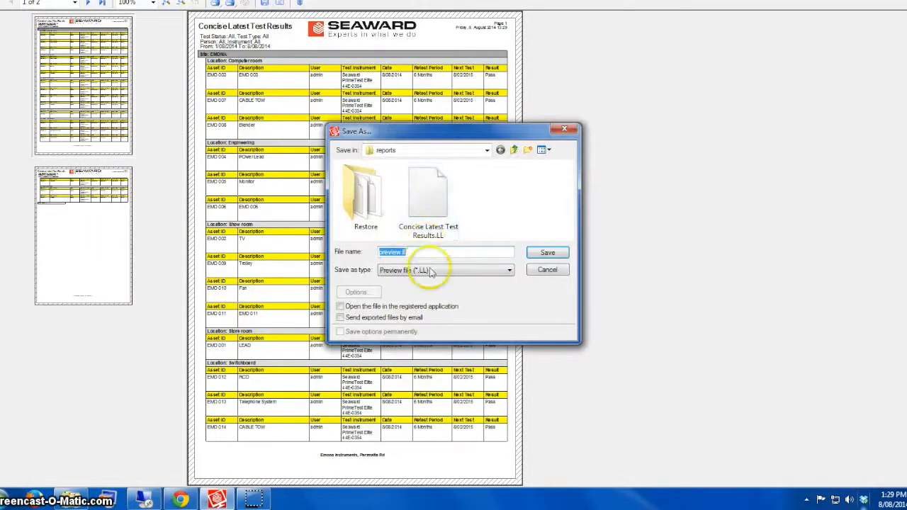
{"action": "left_click", "coordinate": [446, 270]}
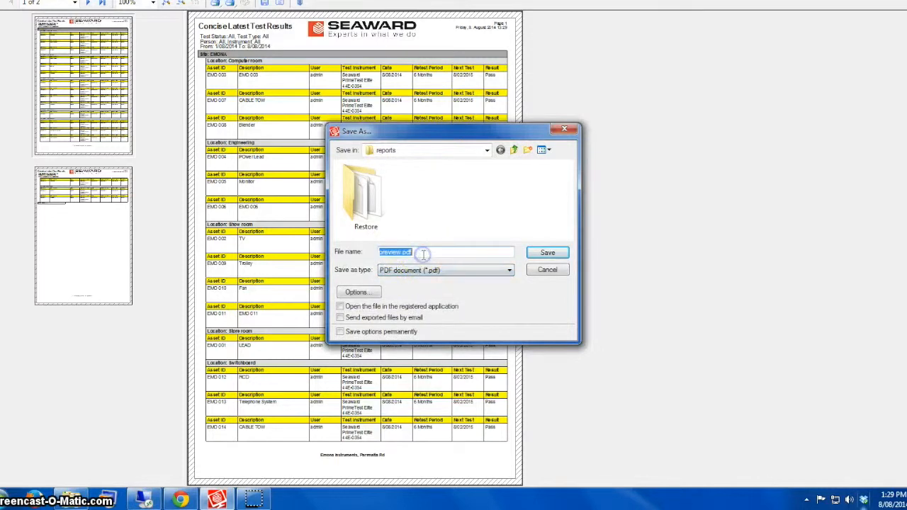
{"action": "type", "text": "Report"}
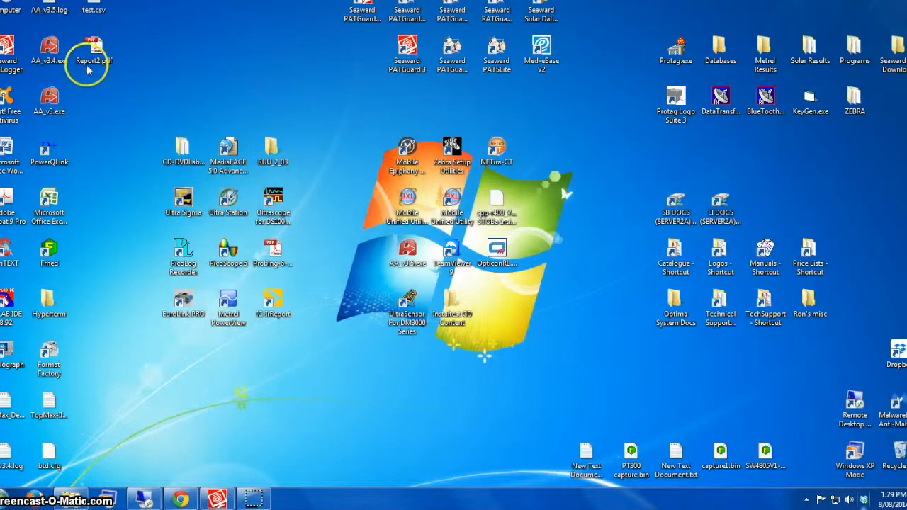
Open Report2.pdf from the desktop to check the exported report
{"action": "double_click", "coordinate": [93, 60]}
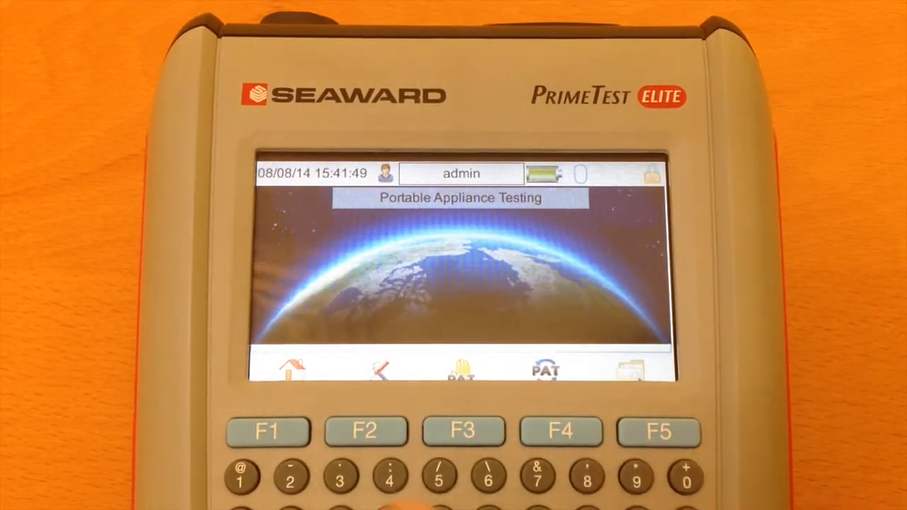
Open the tester's data menu and choose Upload
{"action": "left_click", "coordinate": [561, 430]}
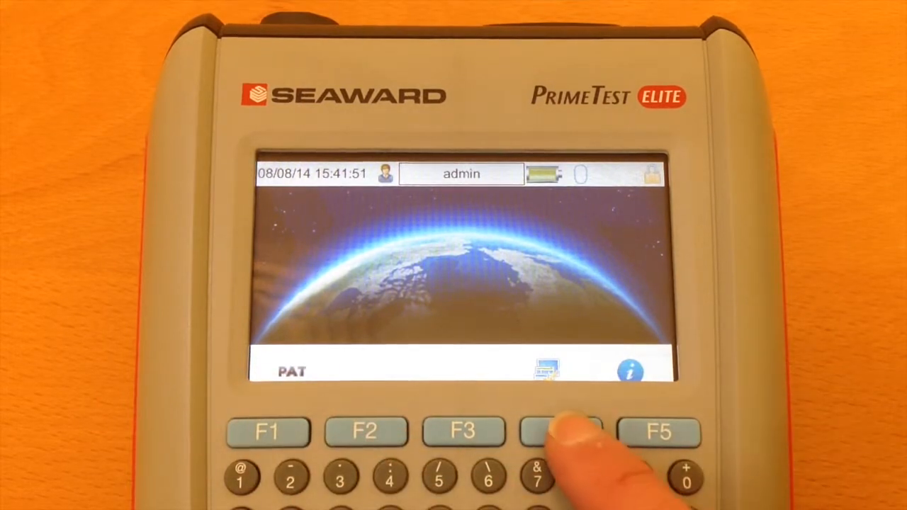
{"action": "left_click", "coordinate": [562, 431]}
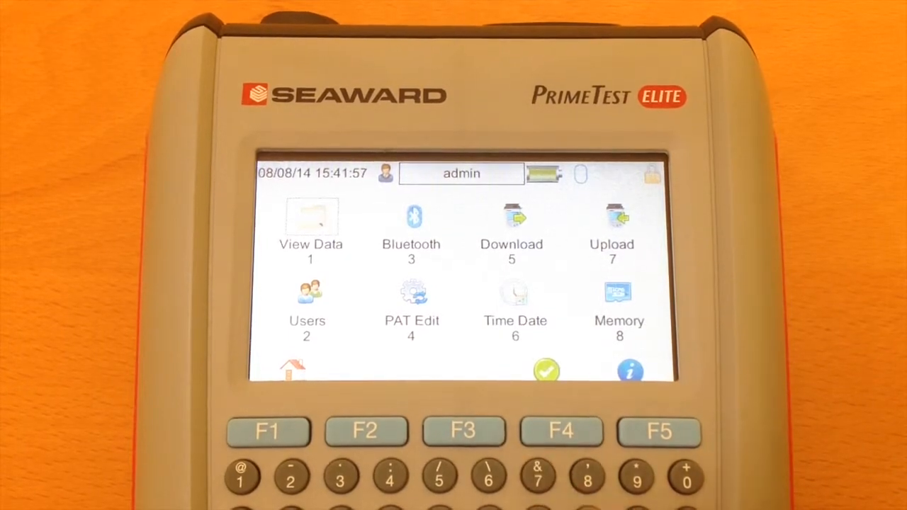
{"action": "left_click", "coordinate": [611, 216]}
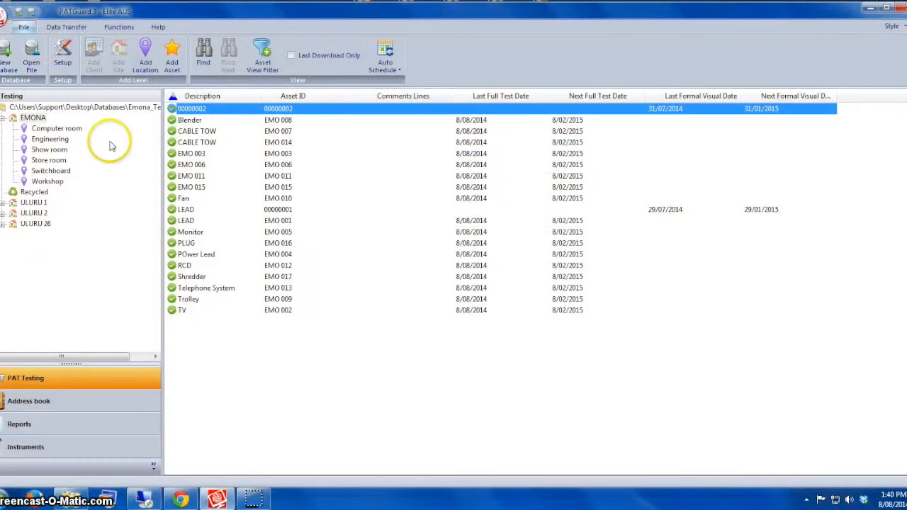
{"action": "mouse_move", "coordinate": [87, 152]}
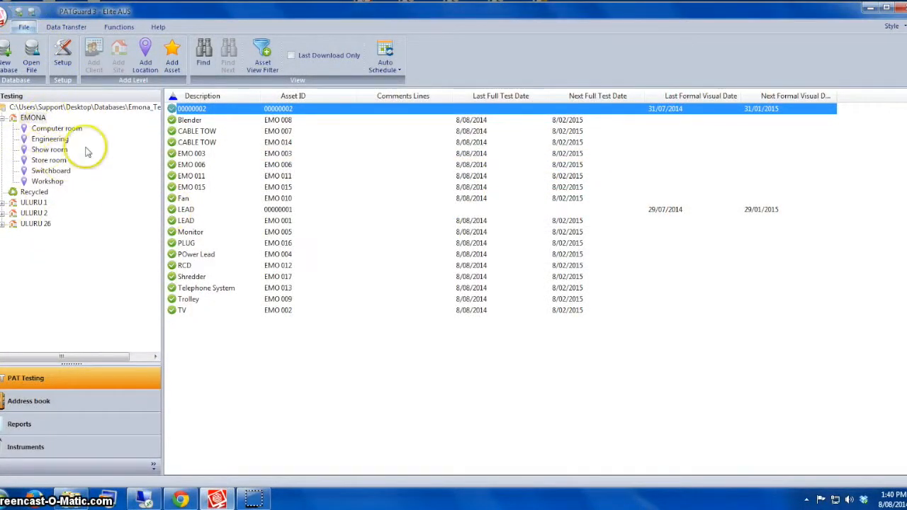
Select EMONA and start an upload to the tester, opening the Unit Drive list
{"action": "left_click", "coordinate": [33, 117]}
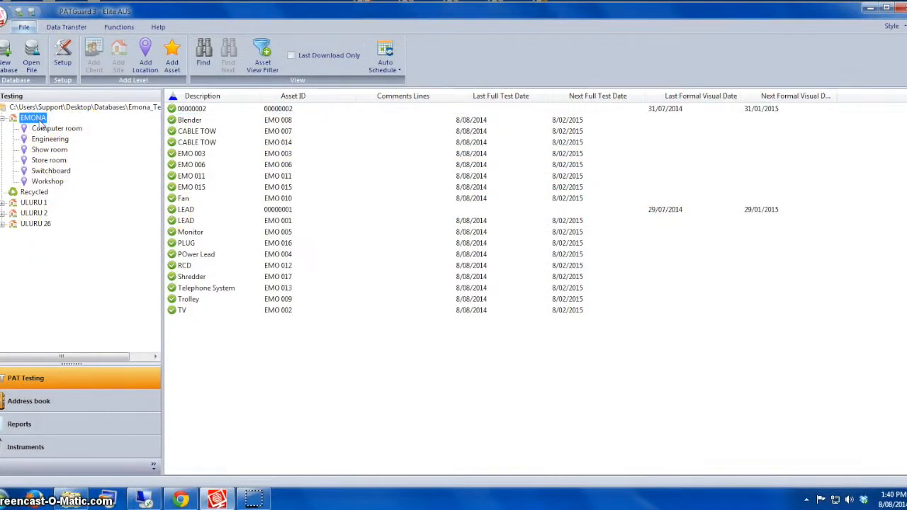
{"action": "left_click", "coordinate": [66, 27]}
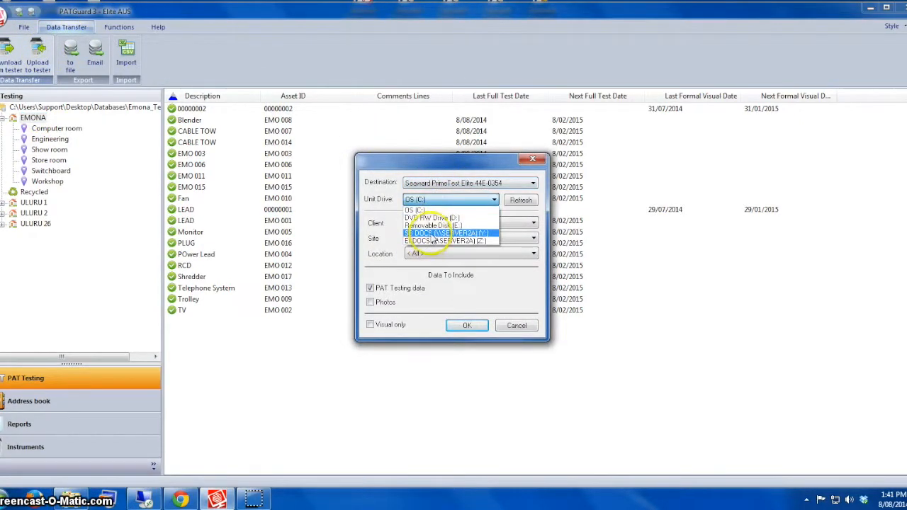
{"action": "left_click", "coordinate": [416, 210]}
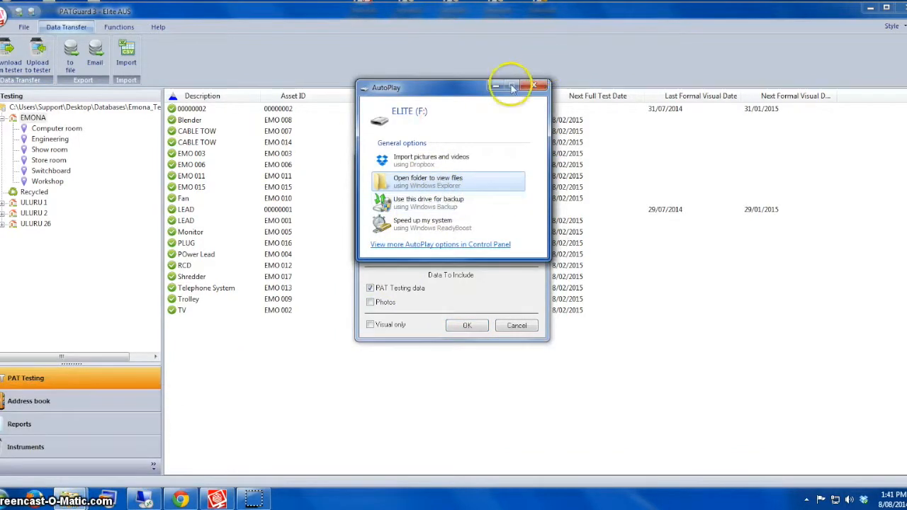
Dismiss AutoPlay and upload site EMONA to drive ELITE (F:)
{"action": "left_click", "coordinate": [530, 86]}
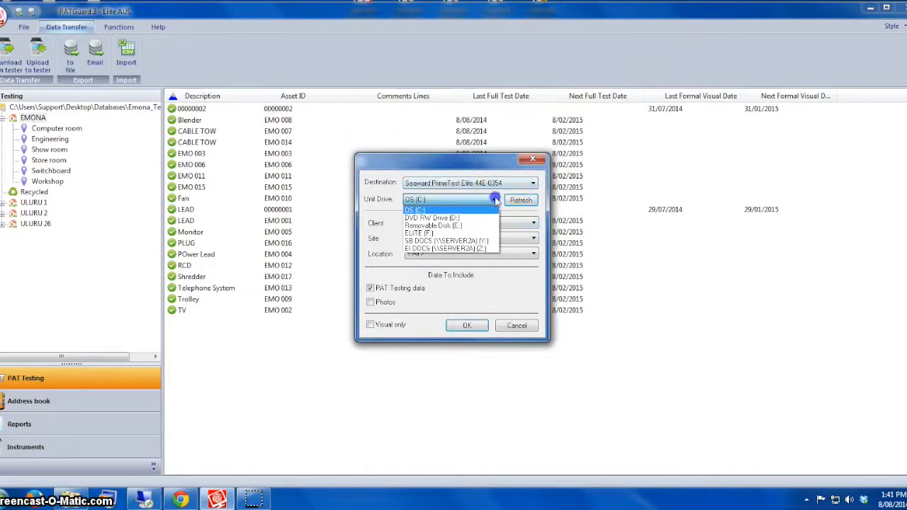
{"action": "left_click", "coordinate": [419, 232]}
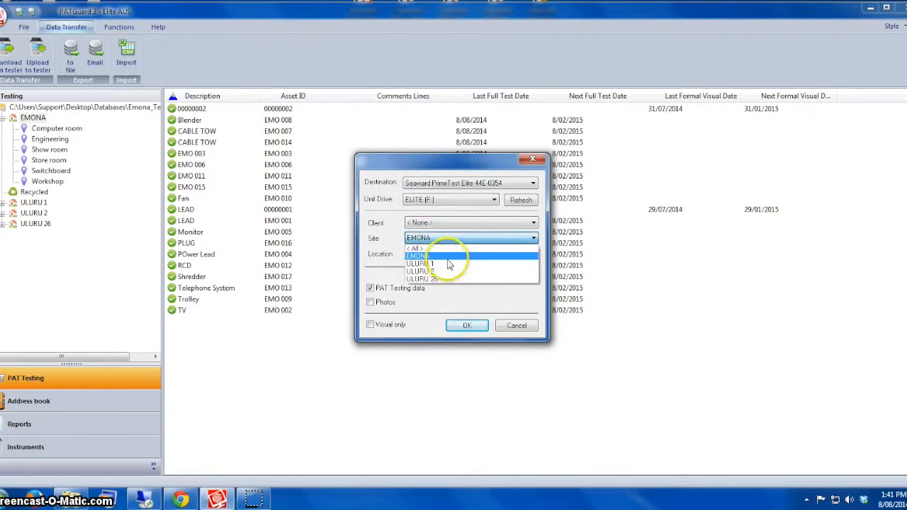
{"action": "left_click", "coordinate": [417, 256]}
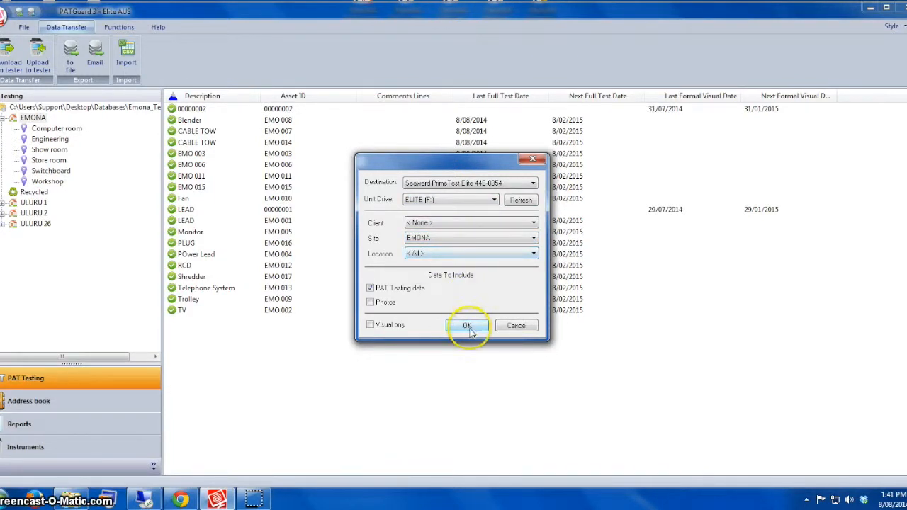
{"action": "left_click", "coordinate": [467, 325]}
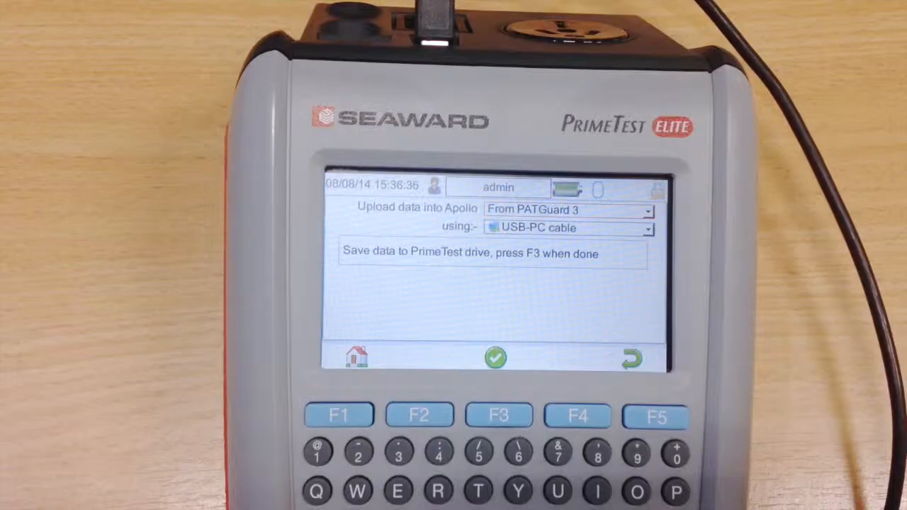
Confirm PC saving, load /Upload.gar, and answer the add-to-existing-data prompt
{"action": "left_click", "coordinate": [498, 415]}
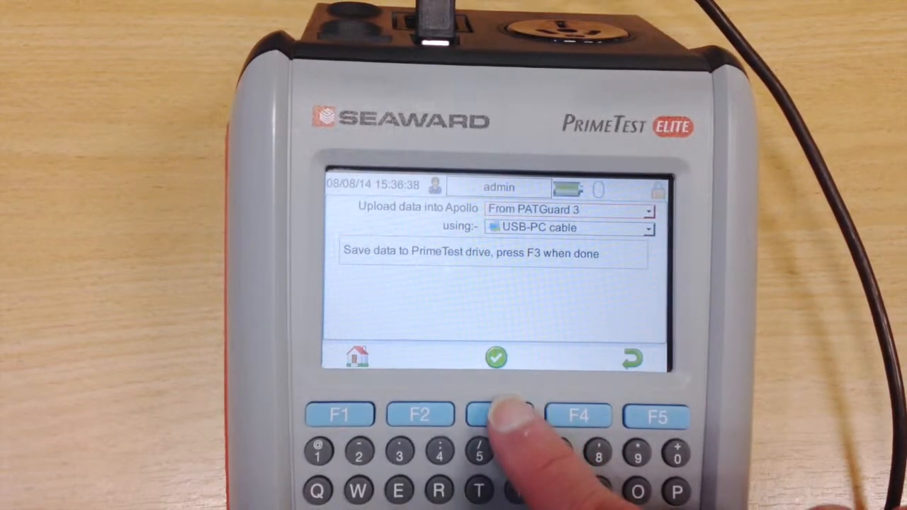
{"action": "left_click", "coordinate": [498, 415]}
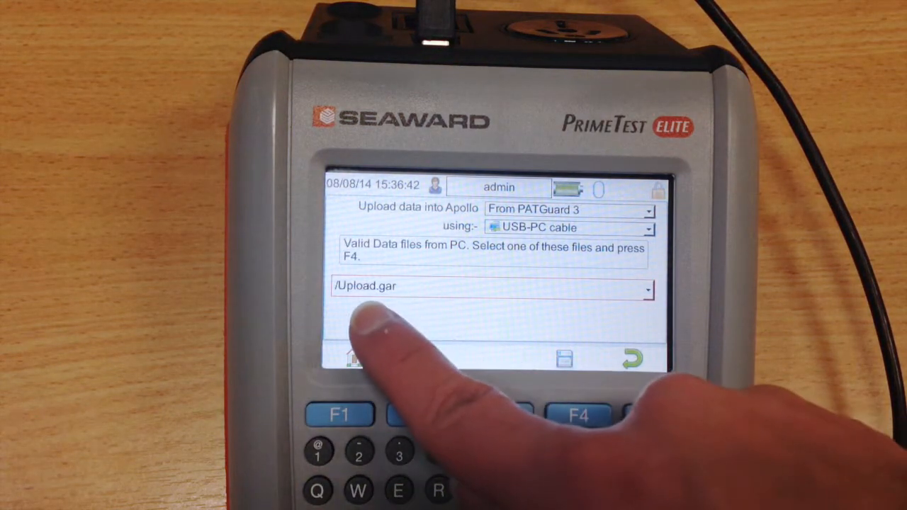
{"action": "key", "text": "F4"}
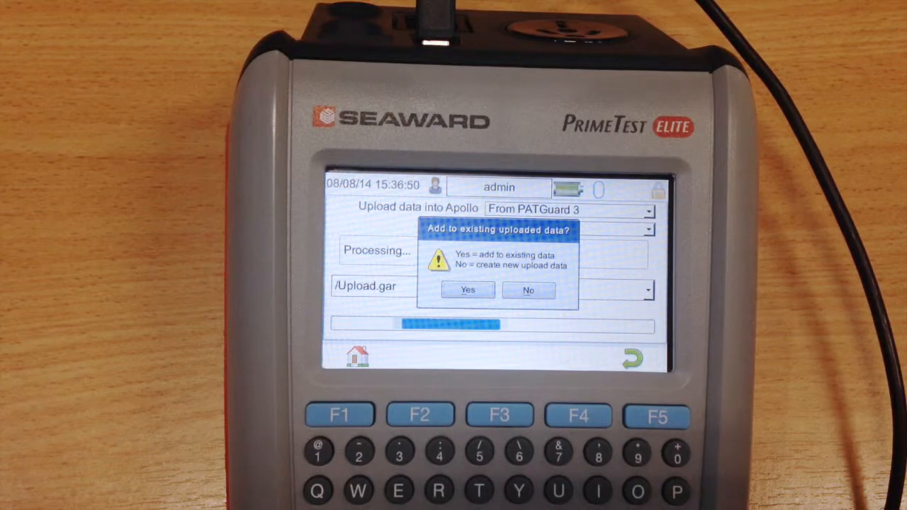
{"action": "left_click", "coordinate": [466, 290]}
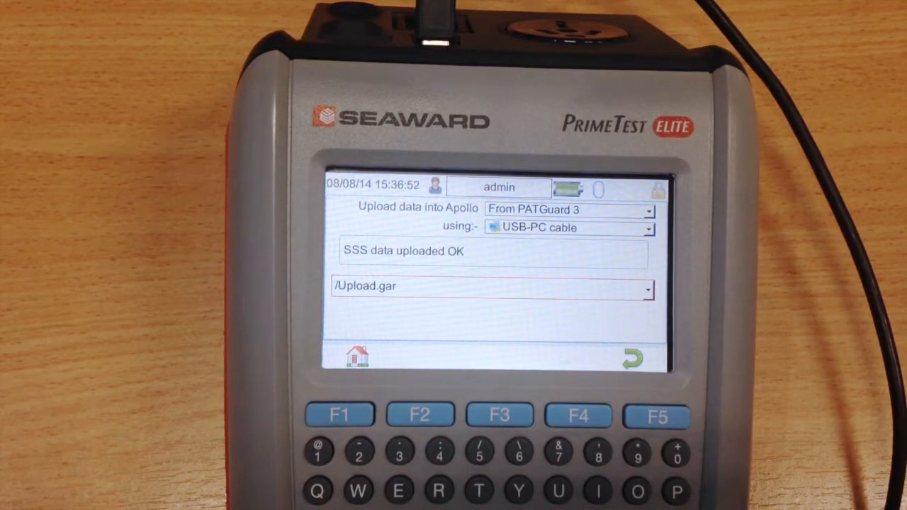